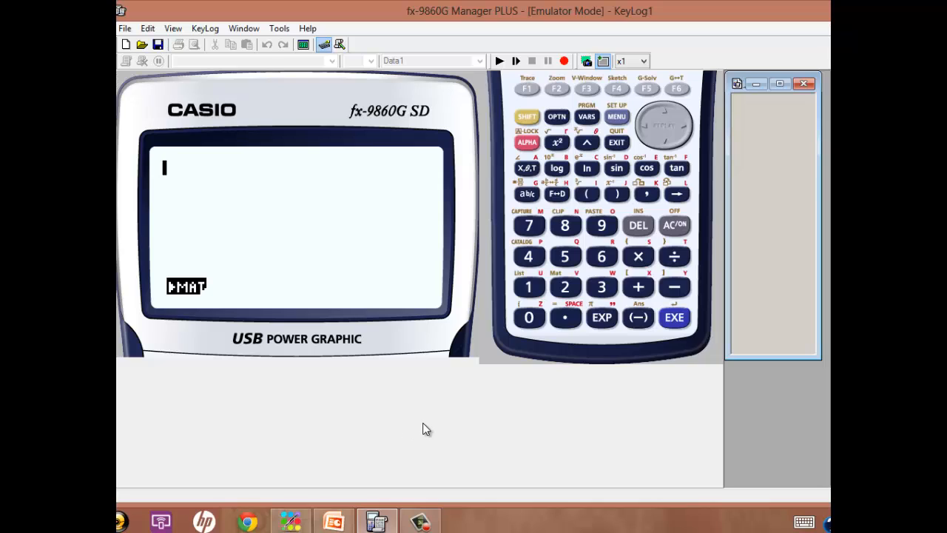
mouse_move(619, 133)
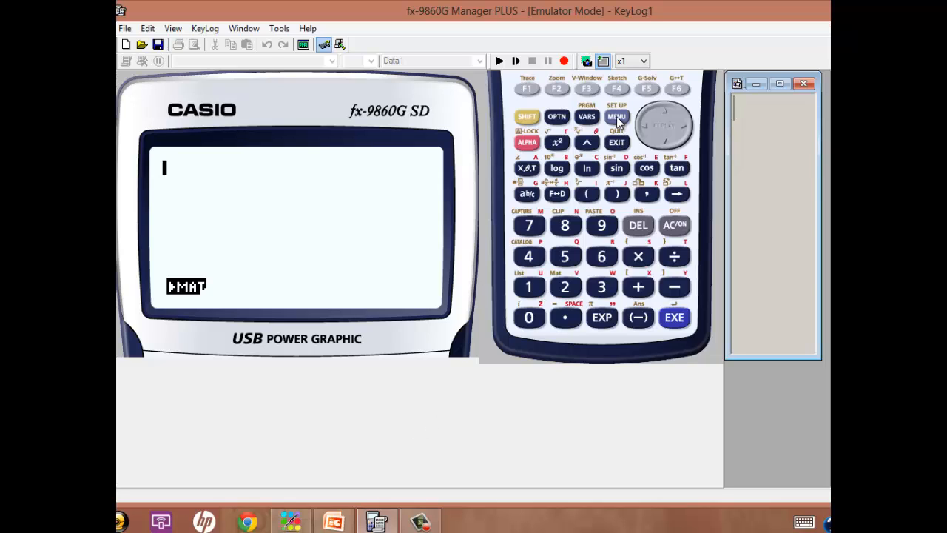
Step: Return to RUN-MAT mode and bring up the Matrix list showing Mat A–F empty
click(616, 117)
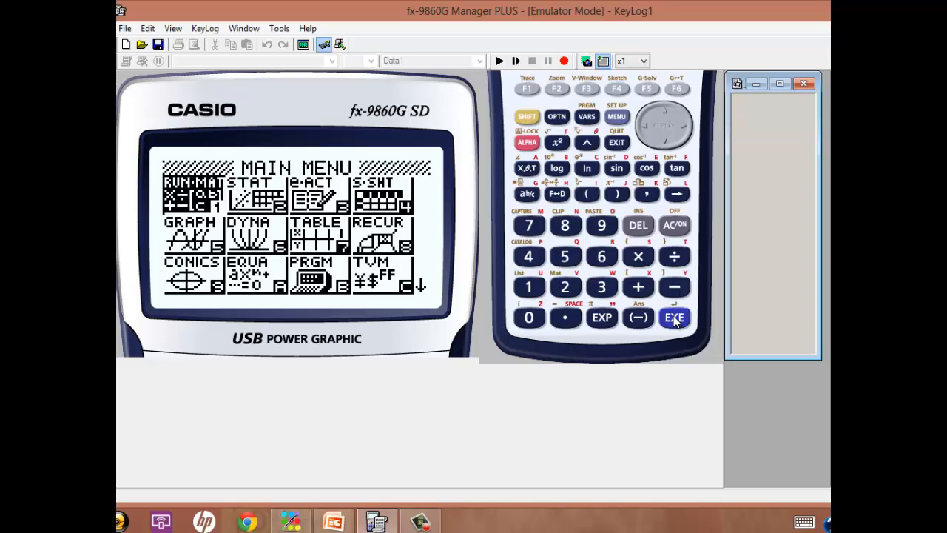
click(673, 317)
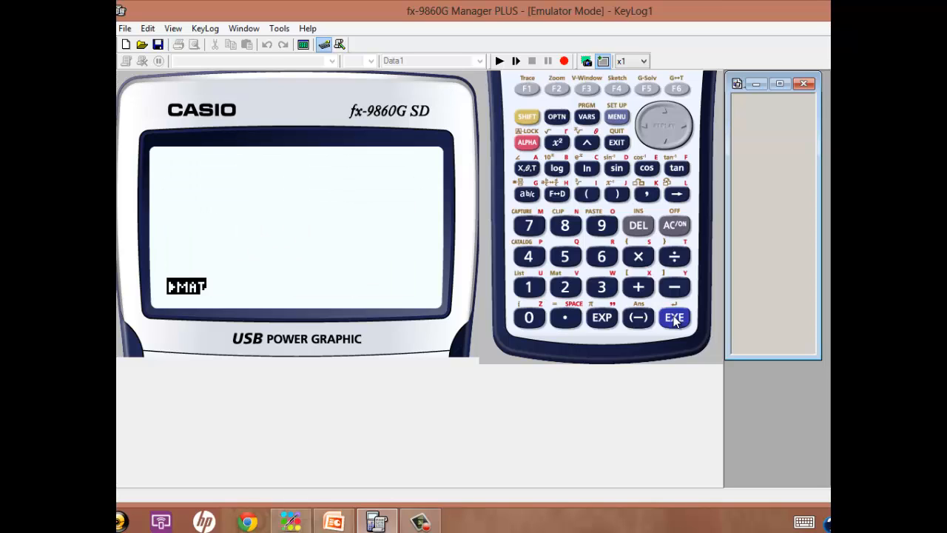
click(675, 317)
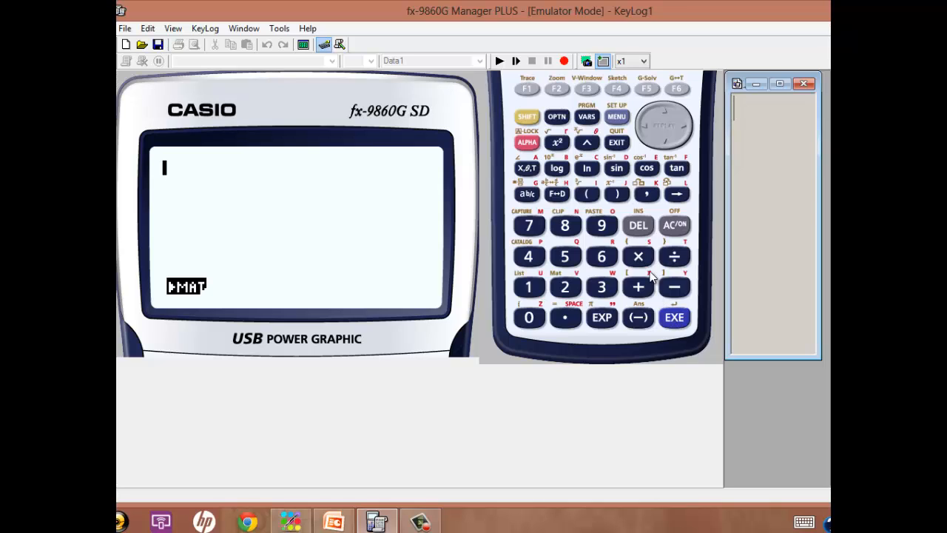
mouse_move(259, 284)
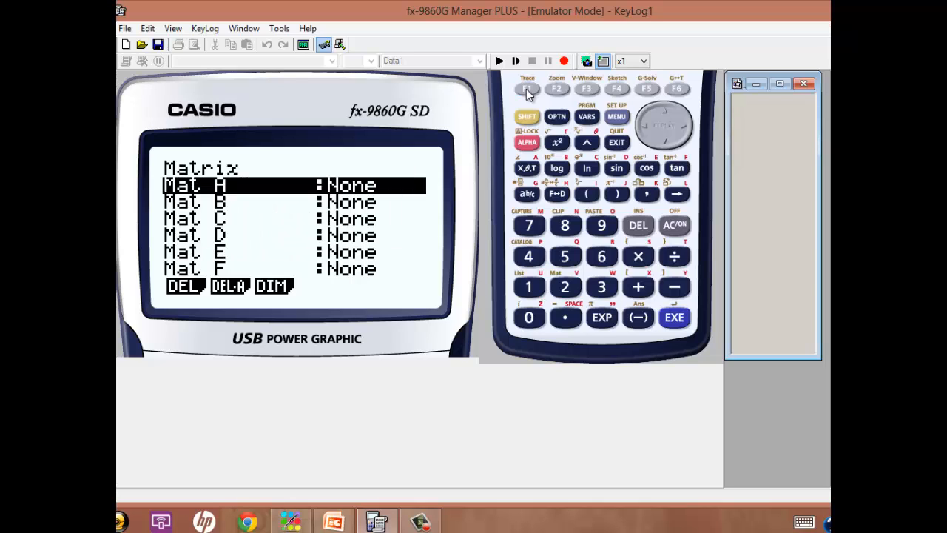
mouse_move(379, 181)
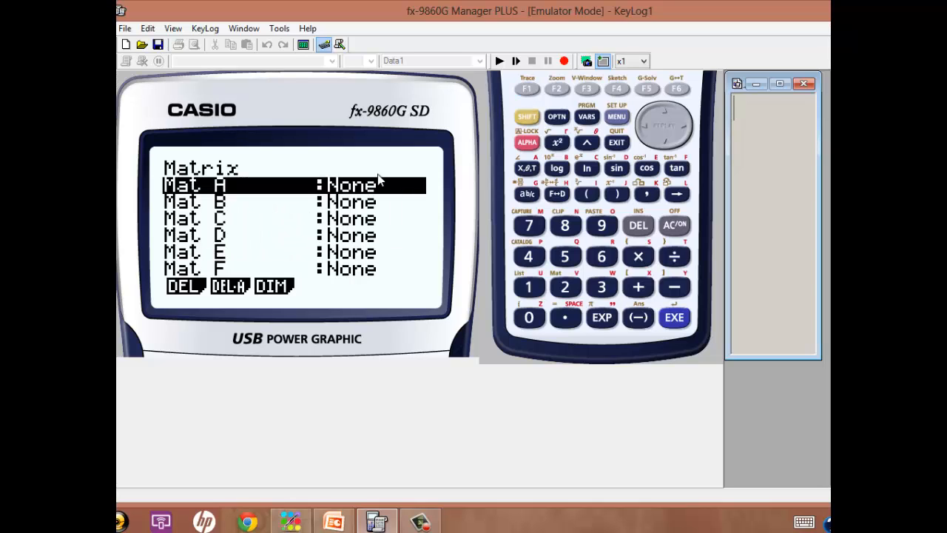
mouse_move(379, 199)
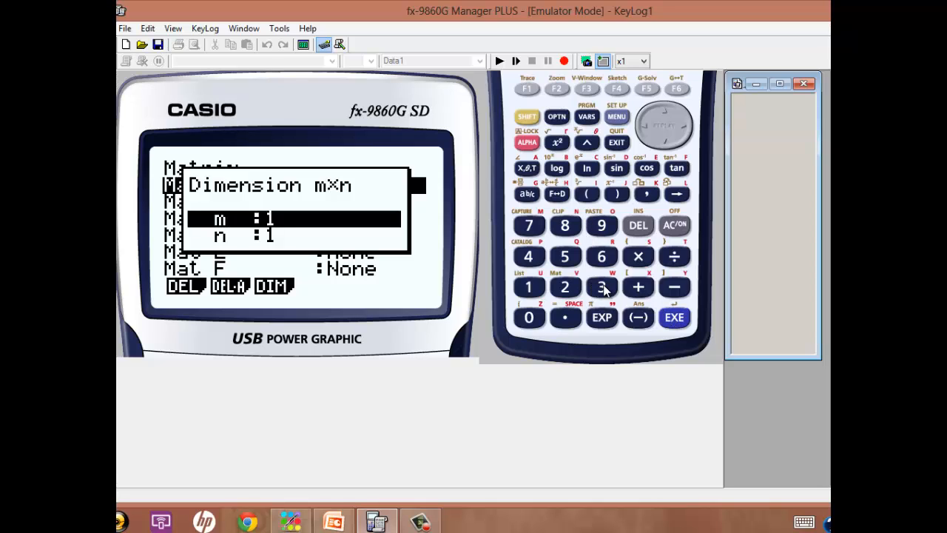
Step: Dimension Mat A as 3 rows by 7 columns and enter its zero-filled editor
click(675, 317)
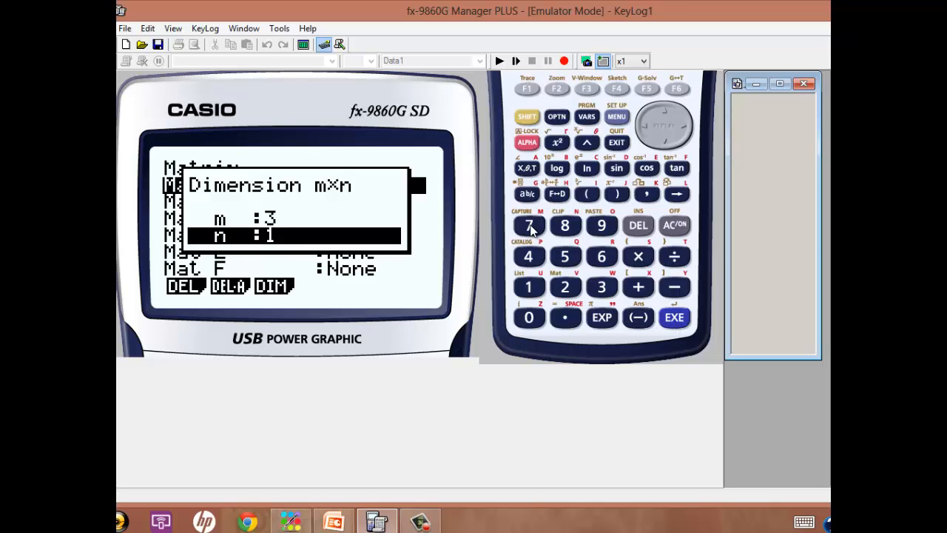
click(528, 225)
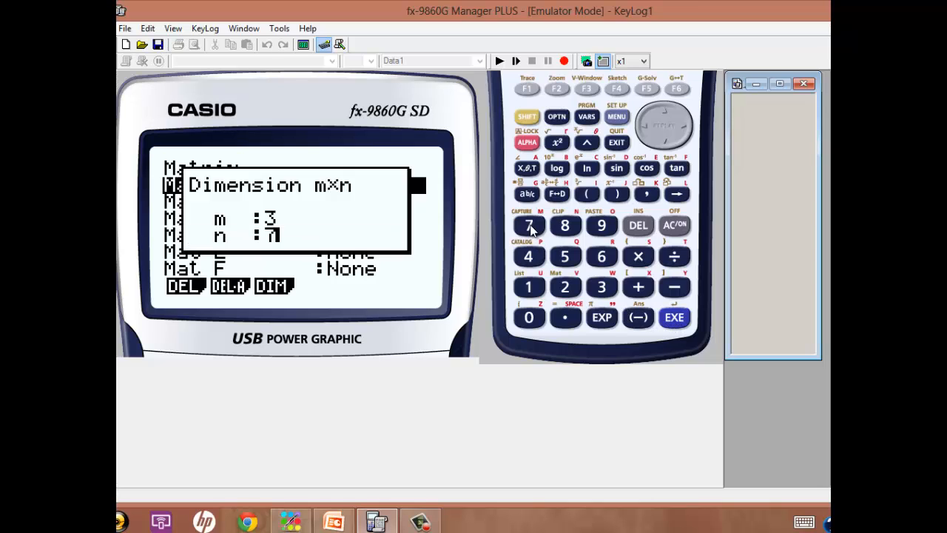
click(675, 317)
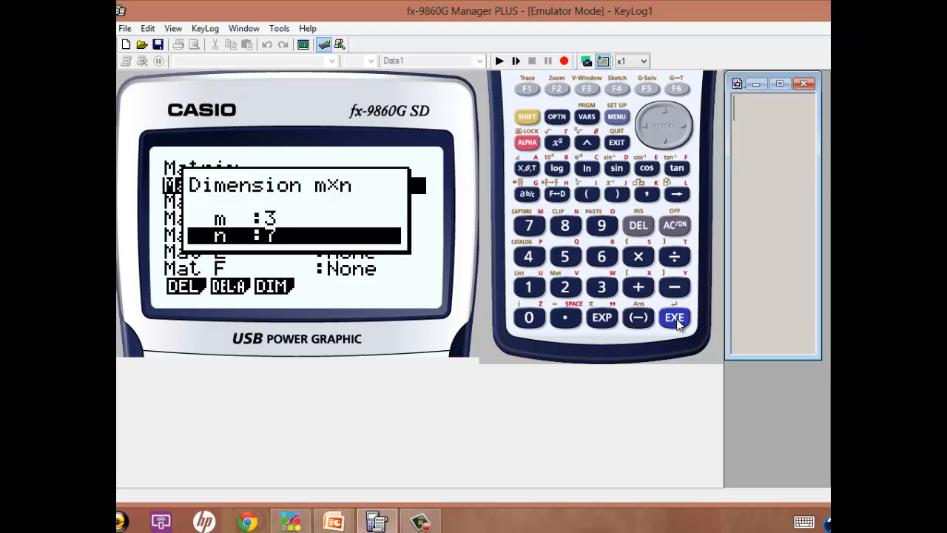
click(675, 317)
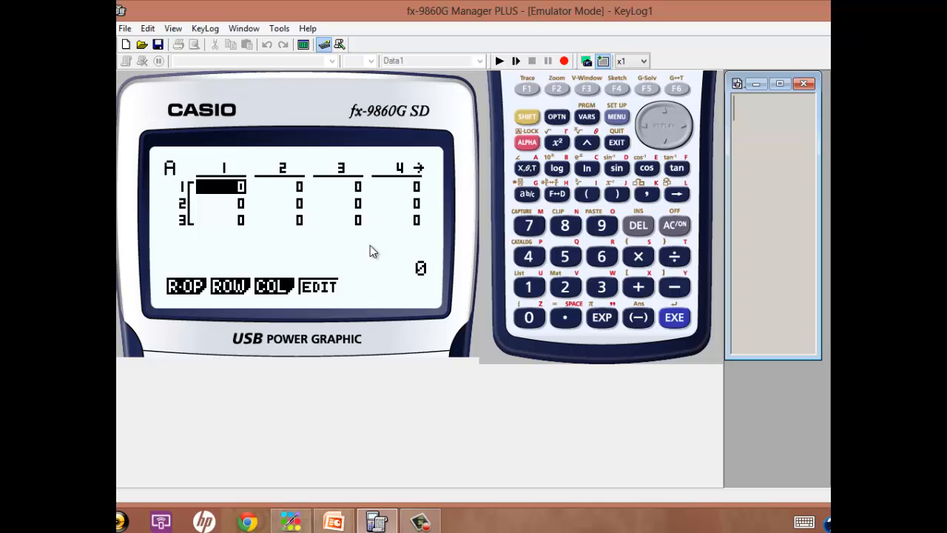
mouse_move(518, 274)
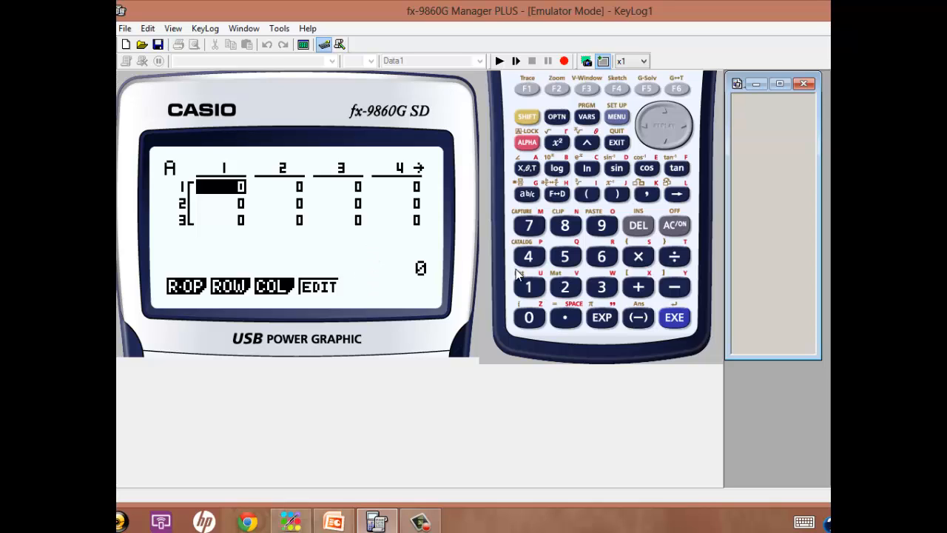
Step: Enter row 1 of Mat A as 1, −1, 6, 0, 2, 0, 16
click(528, 287)
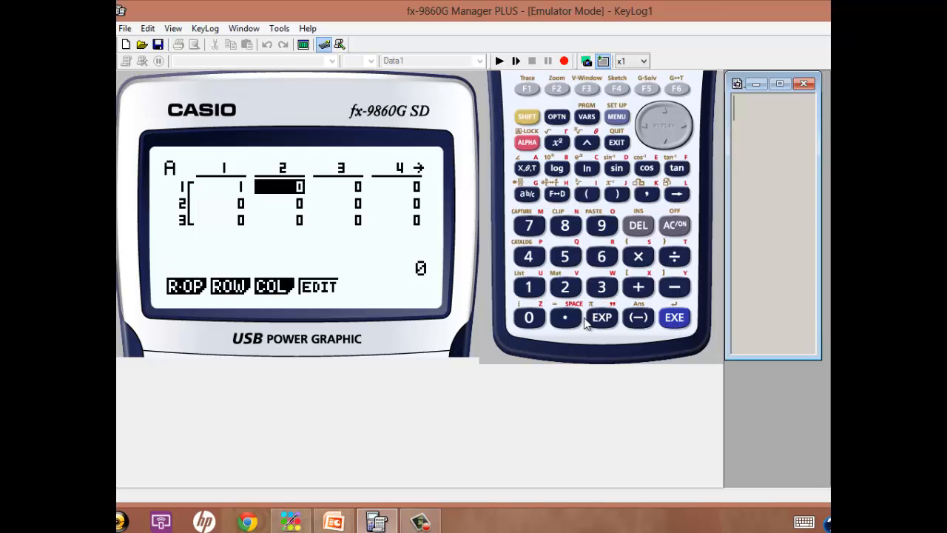
click(528, 287)
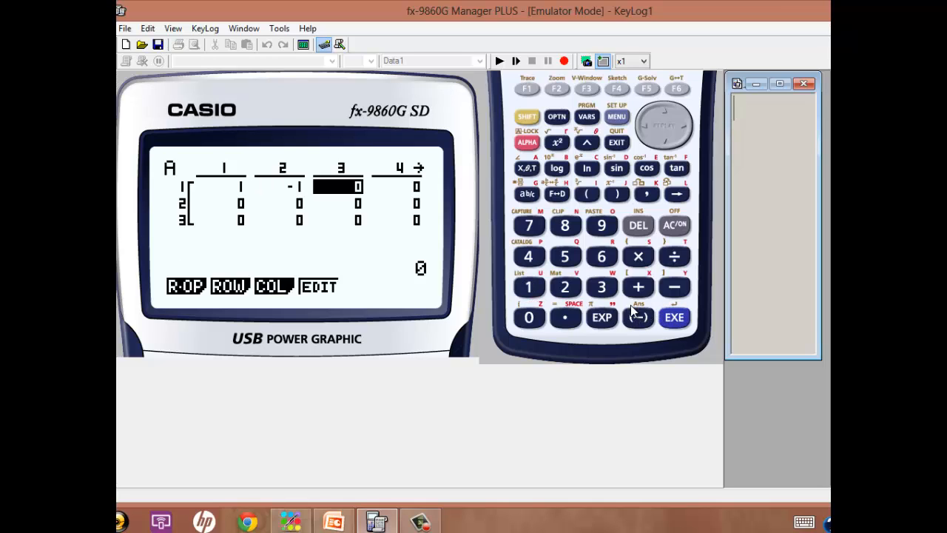
click(601, 256)
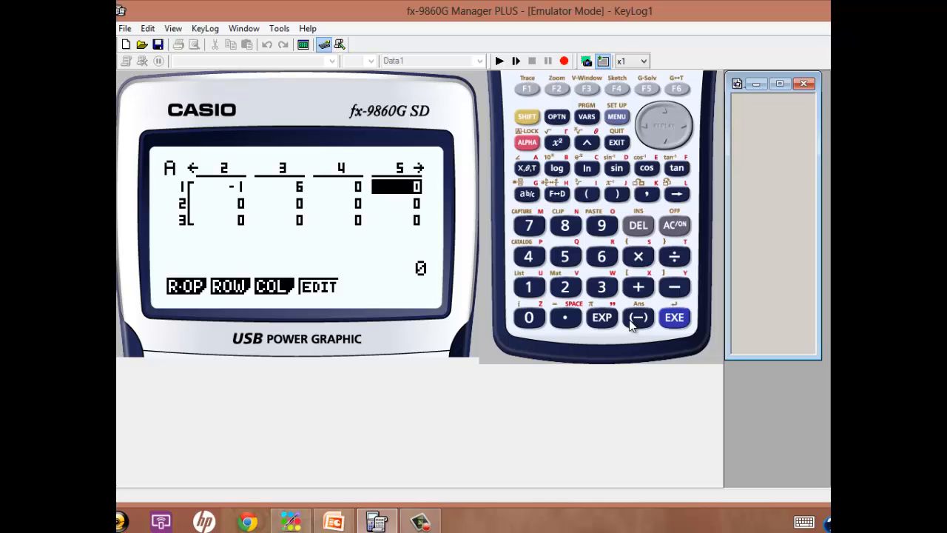
mouse_move(565, 287)
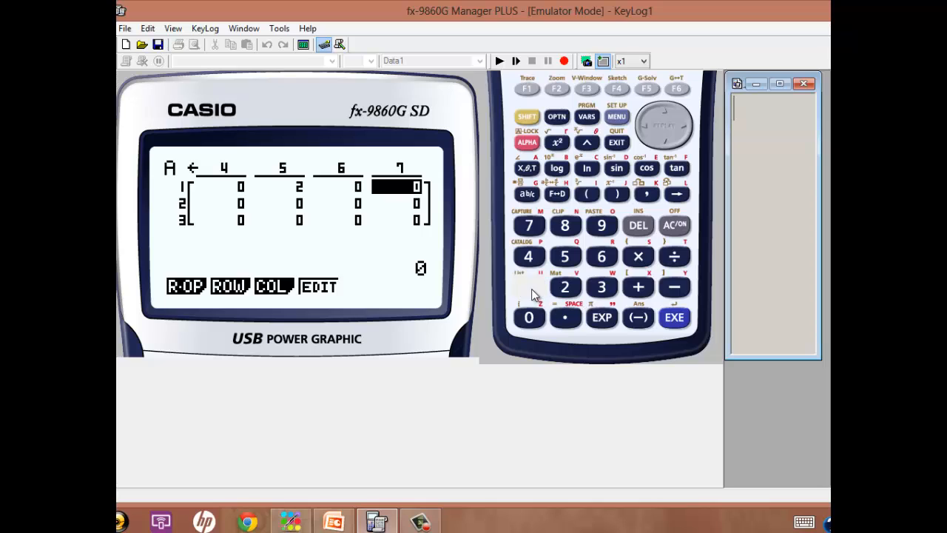
click(529, 288)
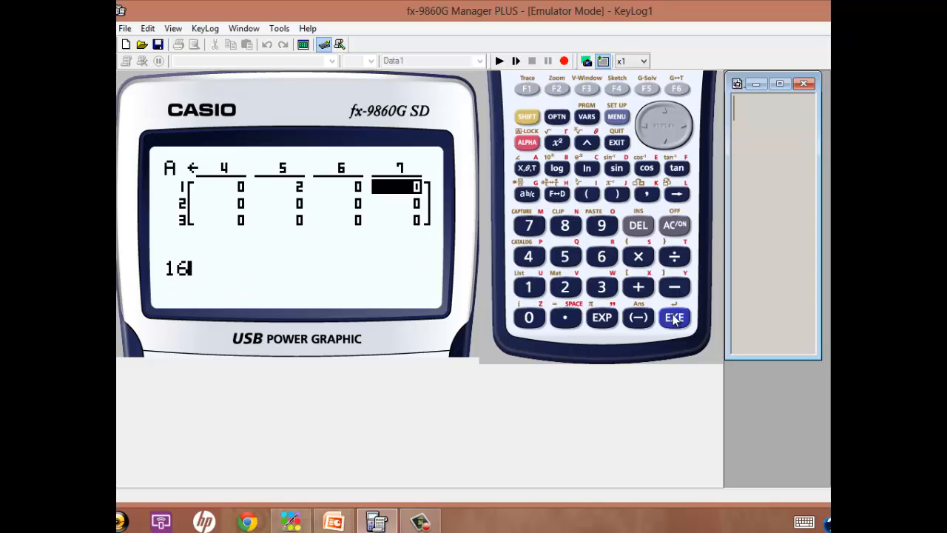
click(673, 316)
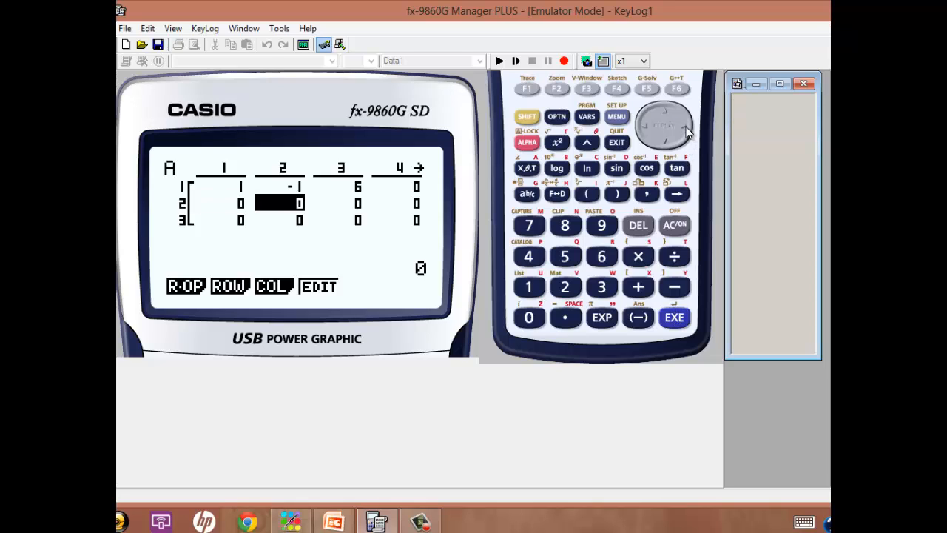
mouse_move(570, 326)
text(.5)
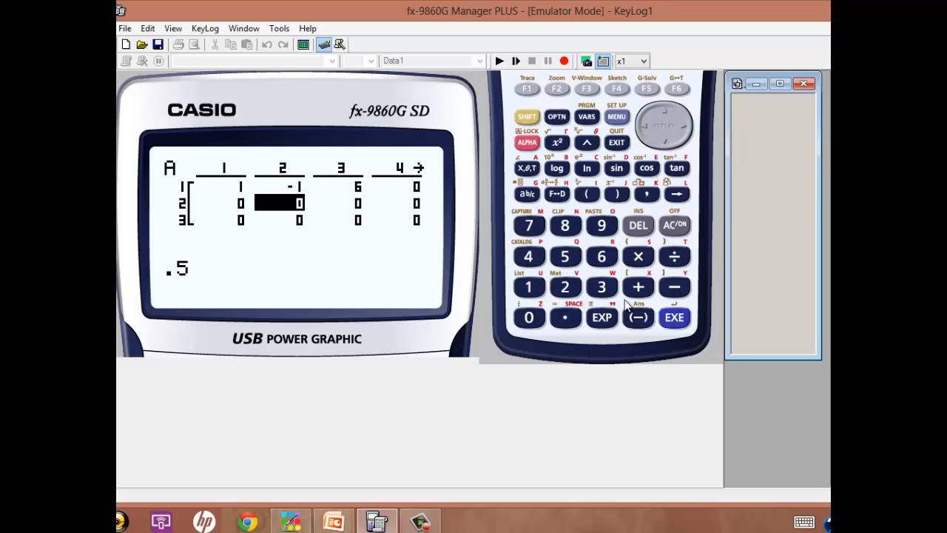
Step: Enter row 2 of Mat A as 0, 0.5, 2, 1, 0.5, 0, 4
click(675, 316)
text(2)
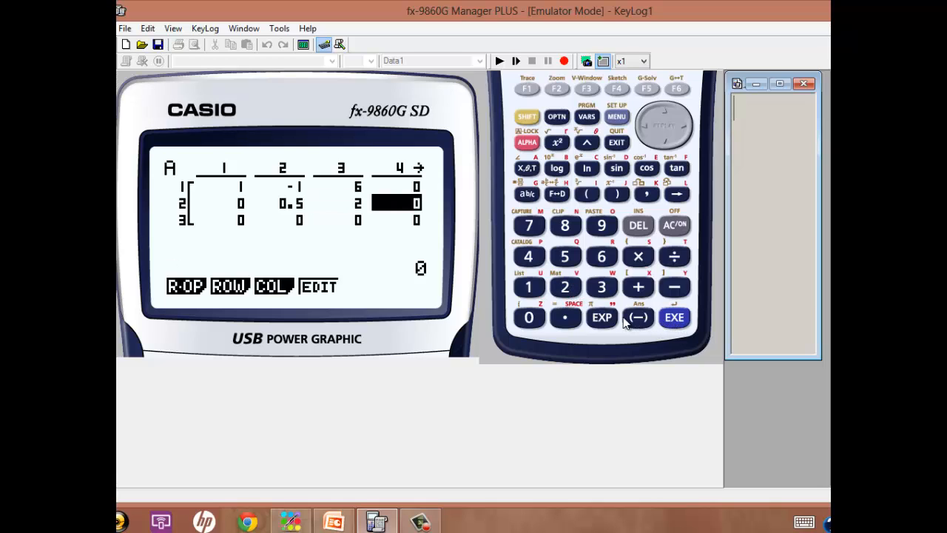
click(674, 317)
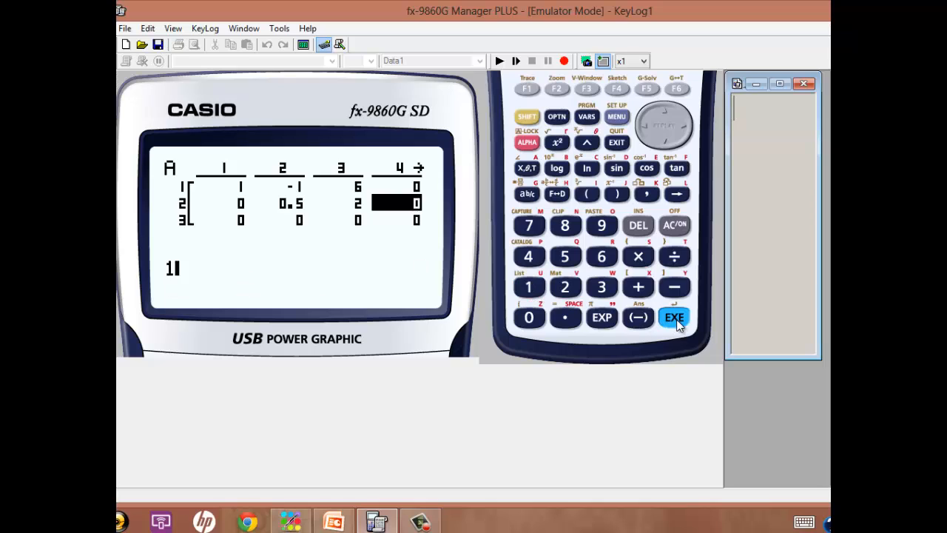
click(673, 317)
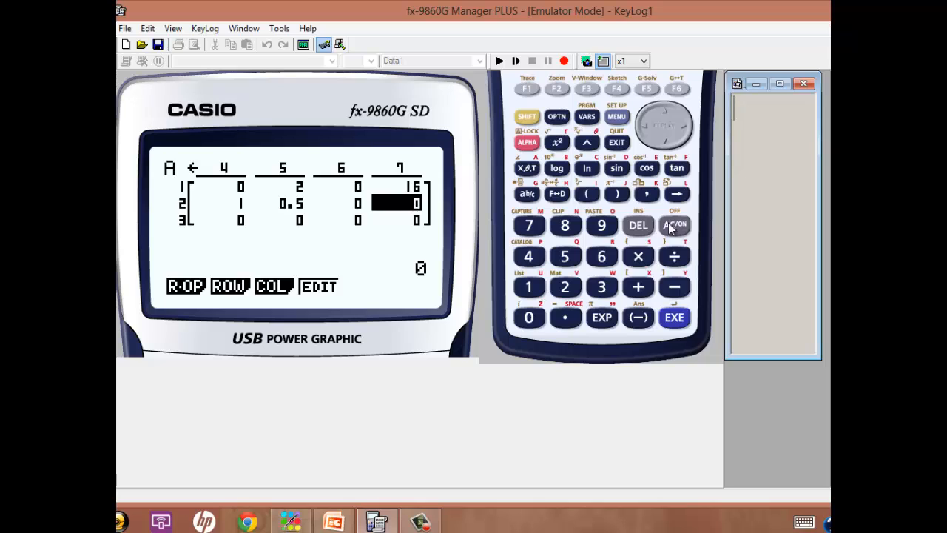
click(528, 256)
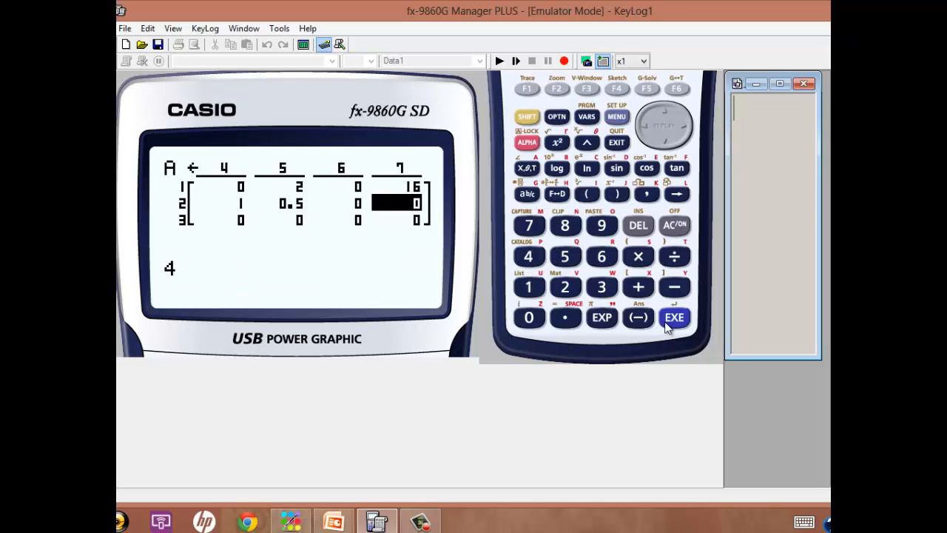
click(675, 317)
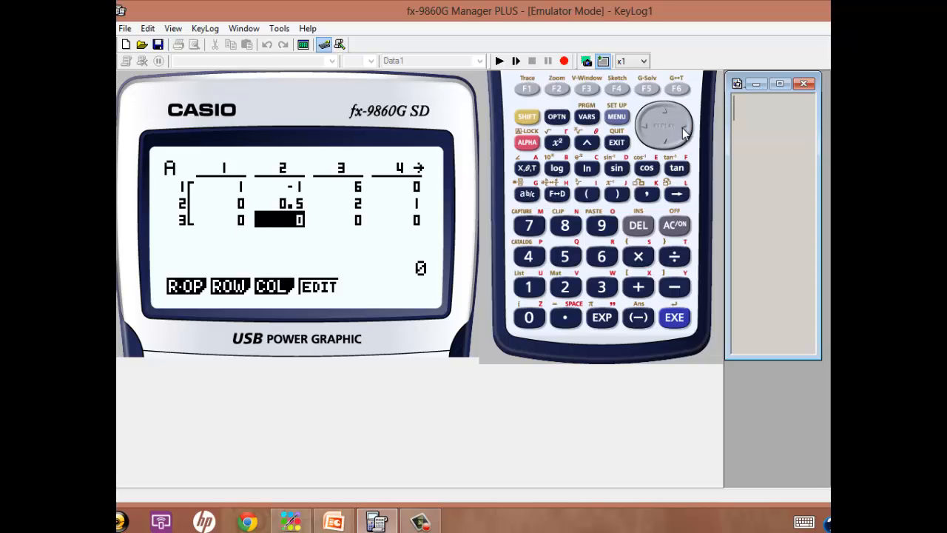
mouse_move(565, 319)
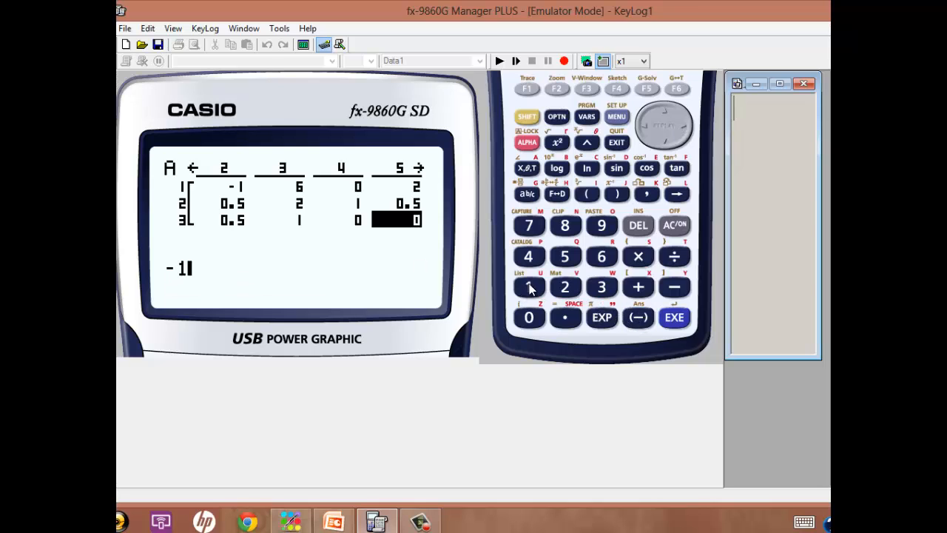
Step: Finish row 3 of Mat A with −1 in column 5 and 9 in column 7
click(566, 317)
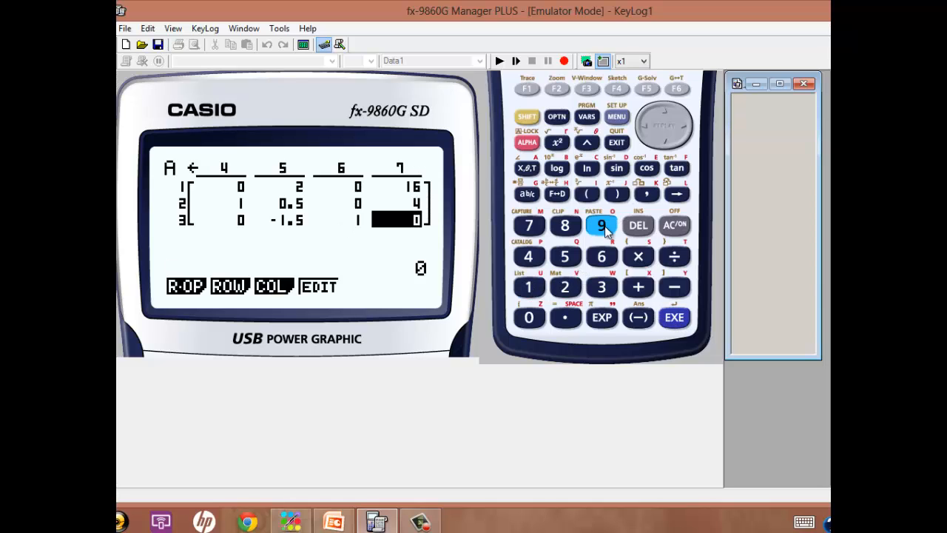
click(601, 225)
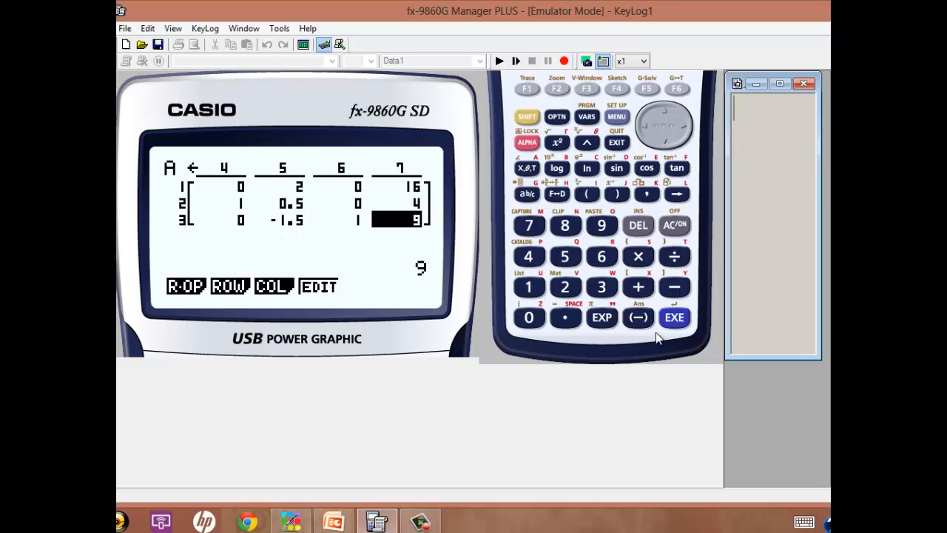
mouse_move(570, 250)
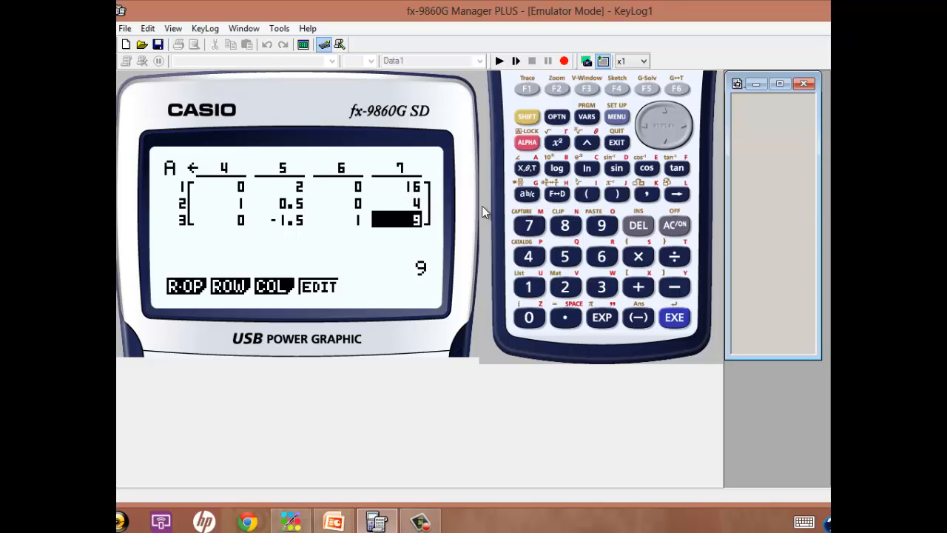
mouse_move(669, 117)
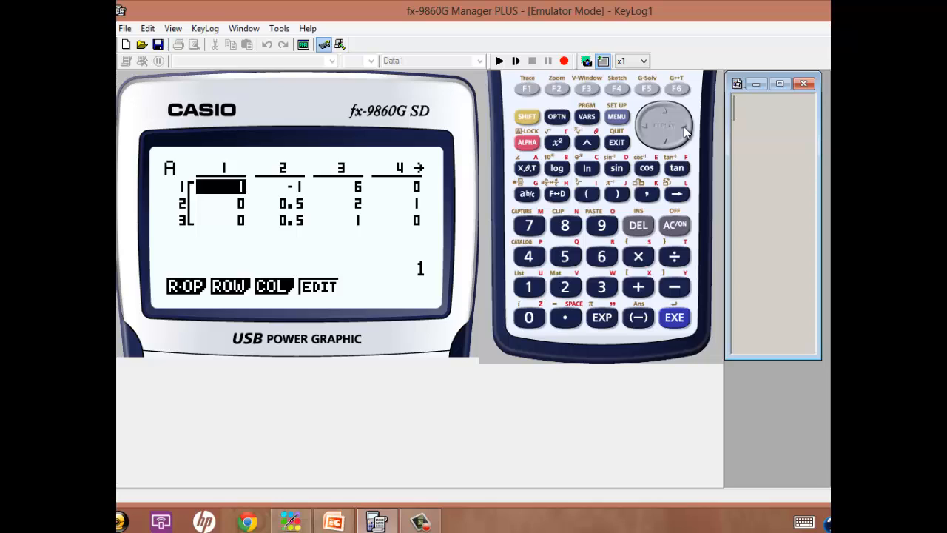
key(right)
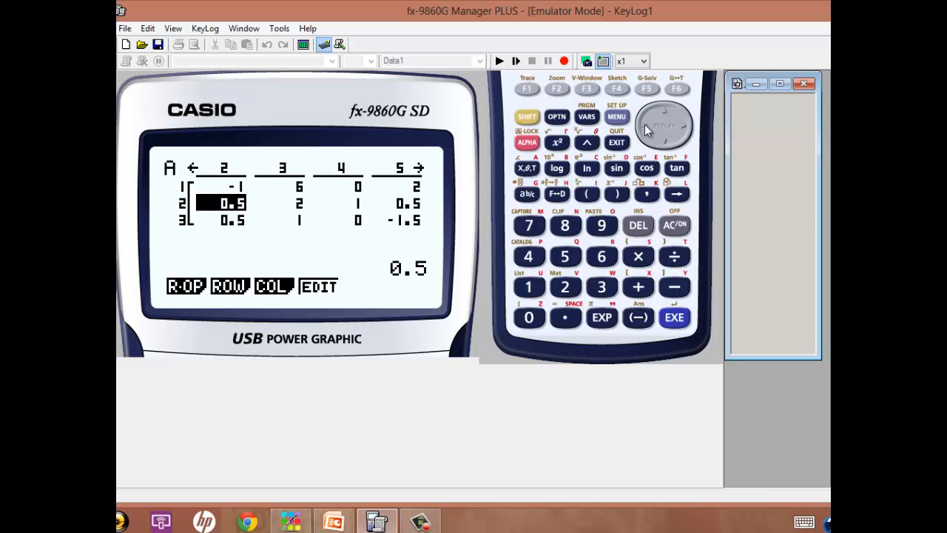
mouse_move(205, 219)
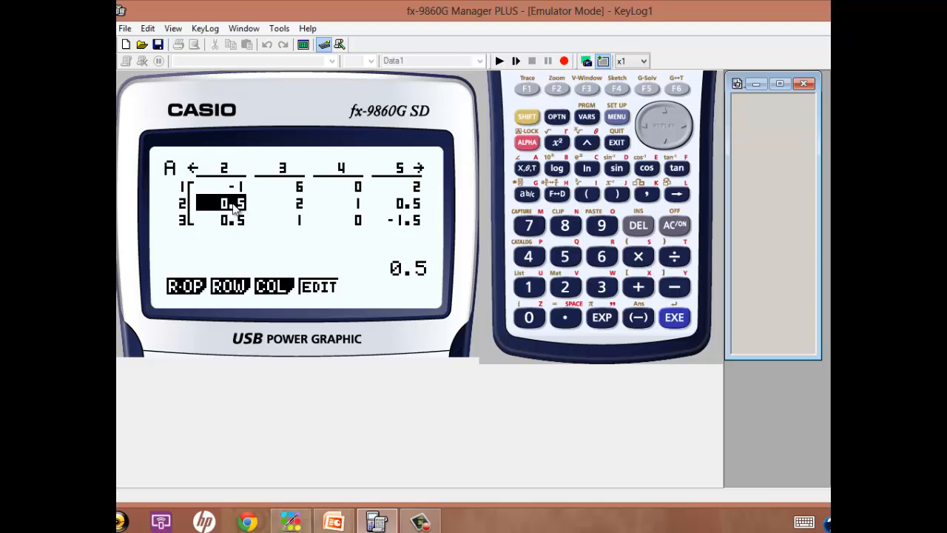
mouse_move(249, 265)
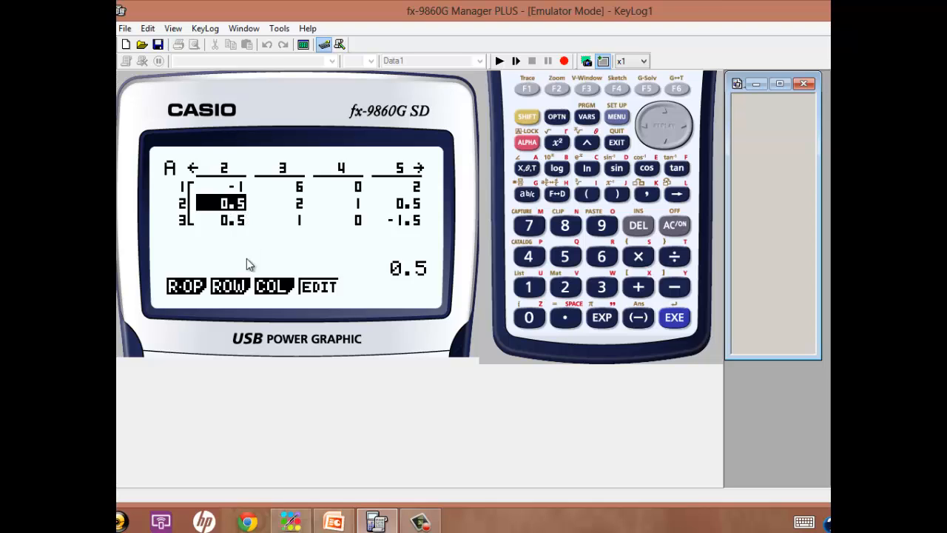
mouse_move(240, 264)
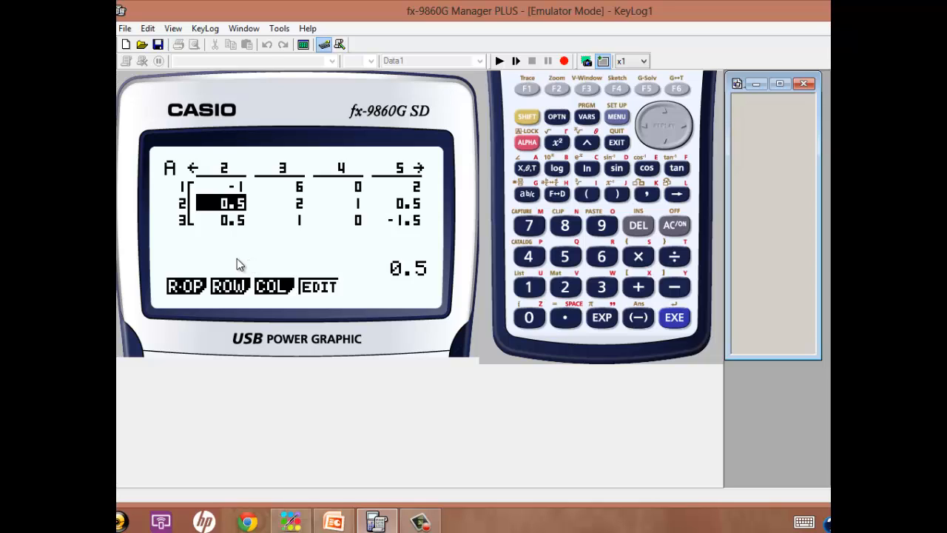
mouse_move(219, 260)
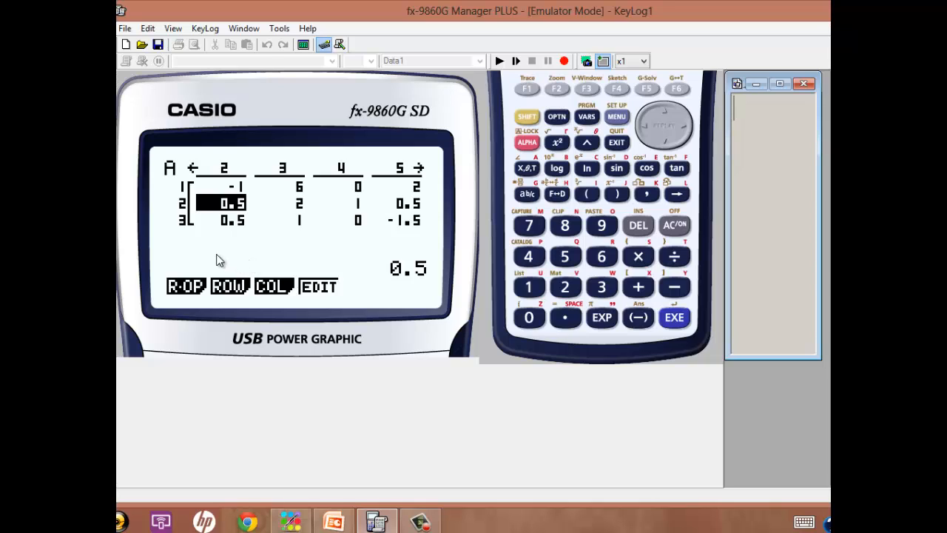
mouse_move(435, 222)
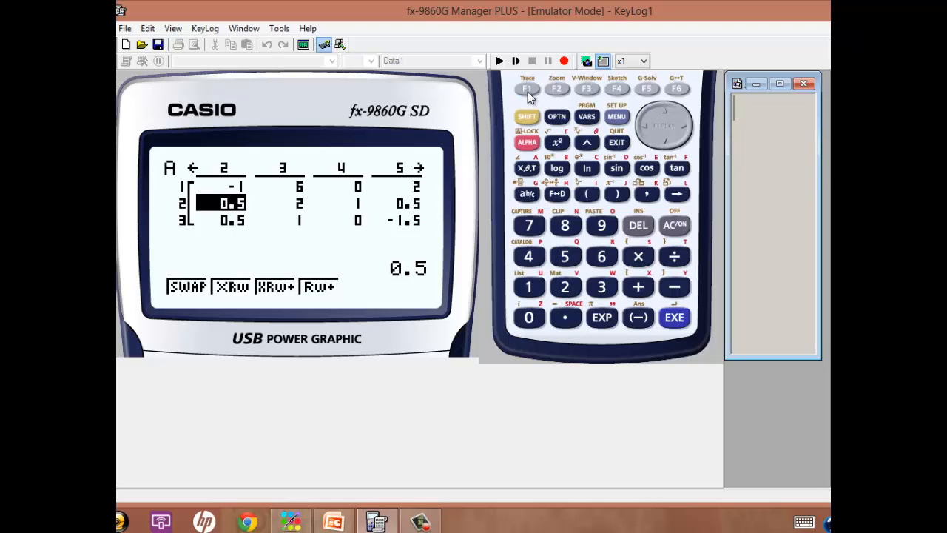
mouse_move(259, 263)
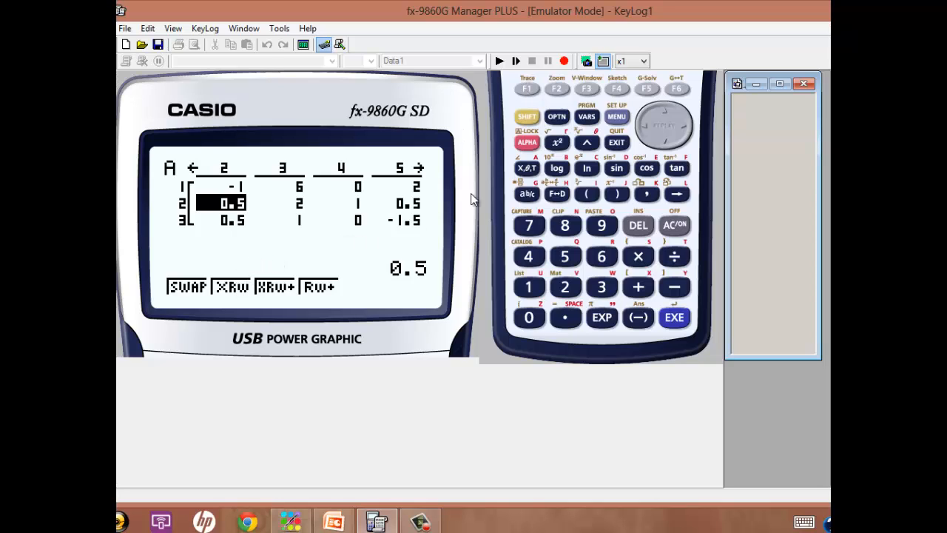
mouse_move(560, 95)
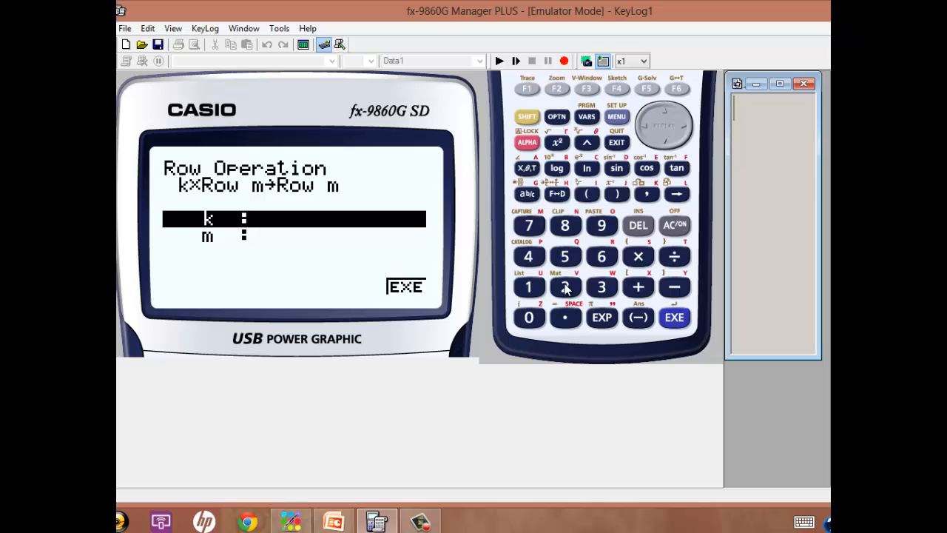
Step: Apply ×Rw with k=2 on row 2 so its pivot entry becomes 1
click(565, 287)
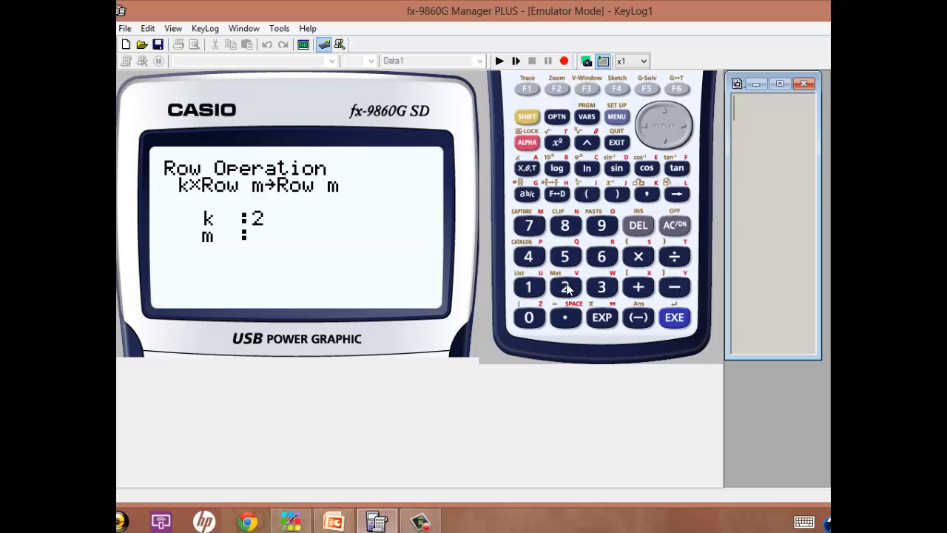
click(675, 317)
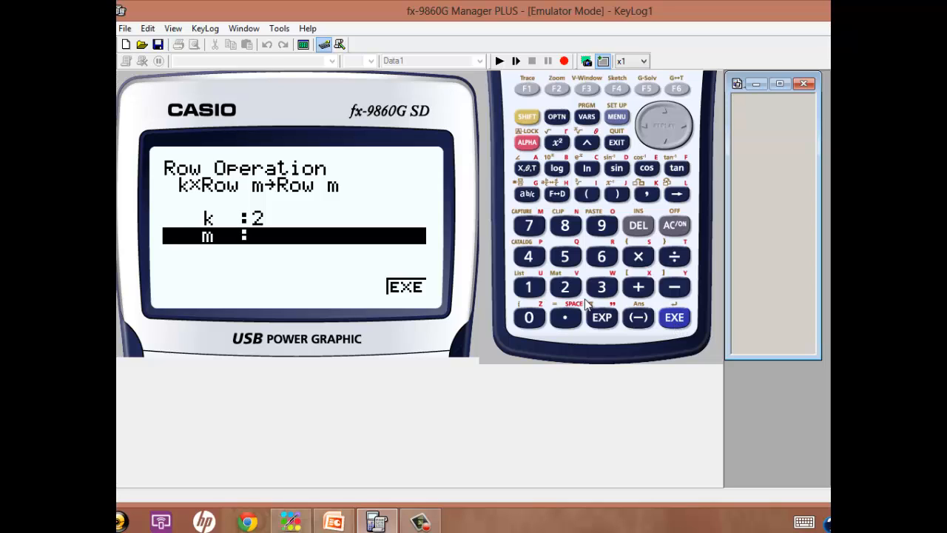
click(566, 287)
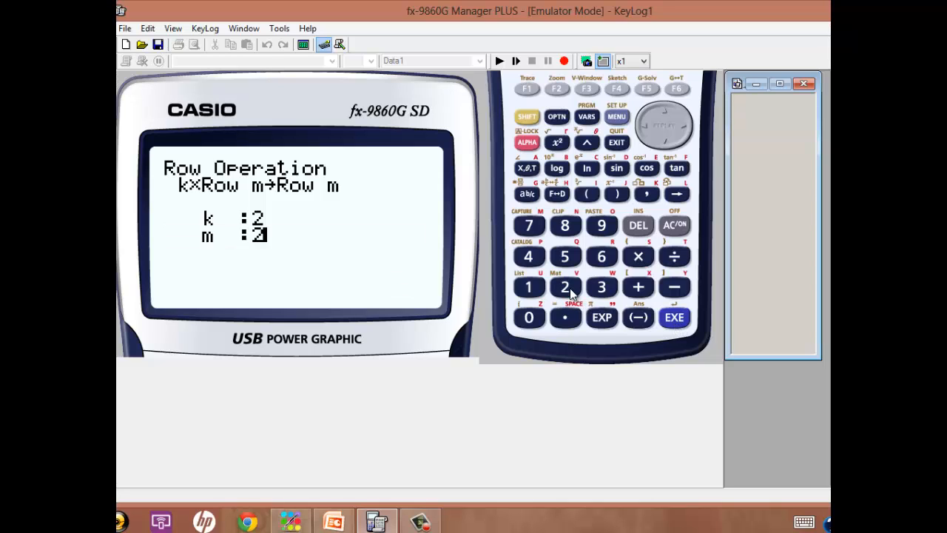
click(675, 317)
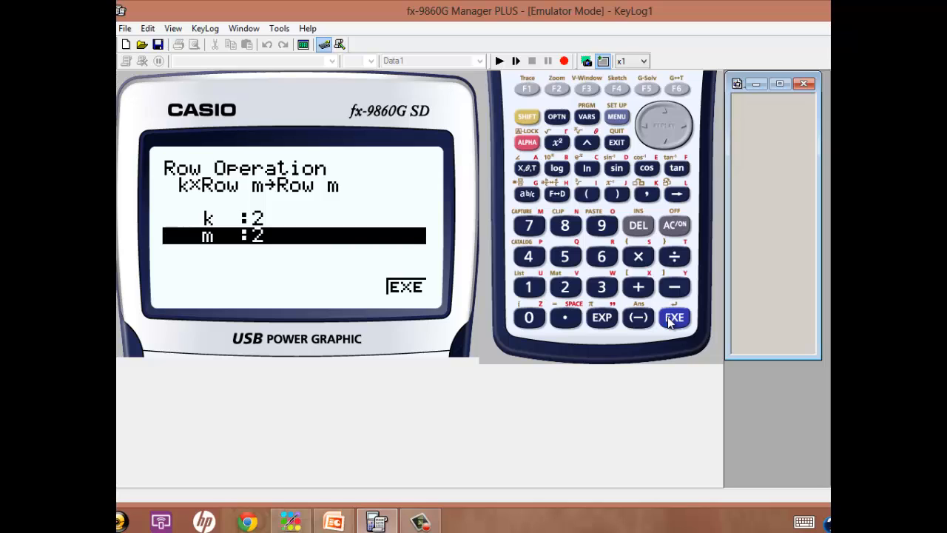
click(674, 317)
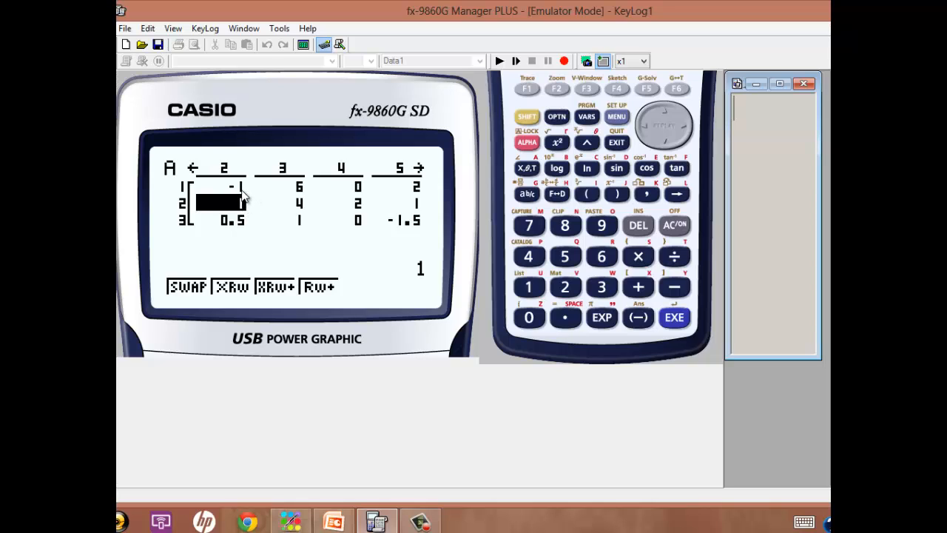
mouse_move(255, 278)
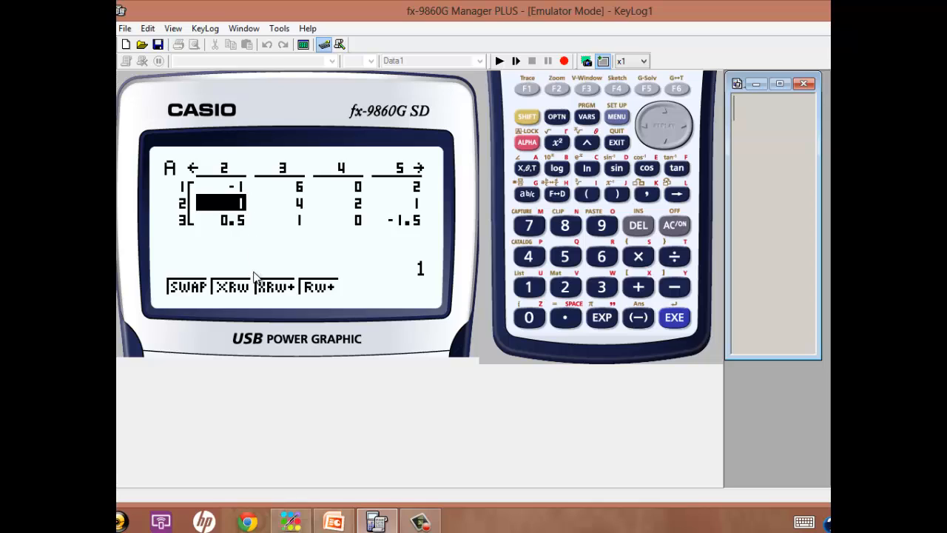
mouse_move(287, 305)
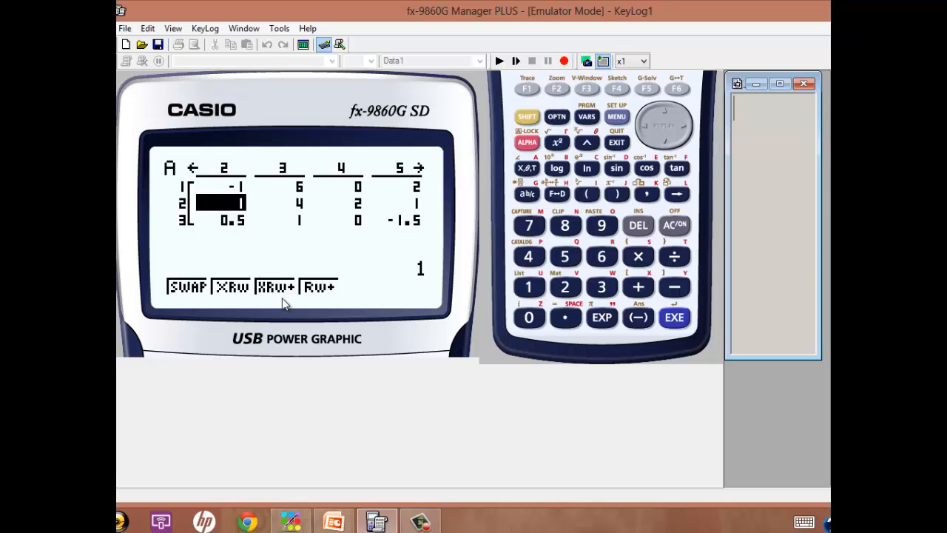
mouse_move(327, 299)
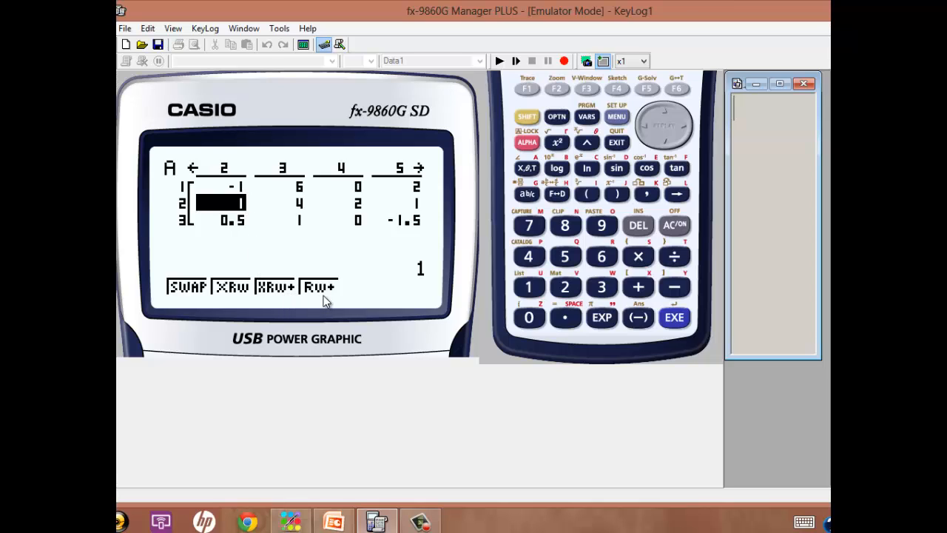
mouse_move(280, 299)
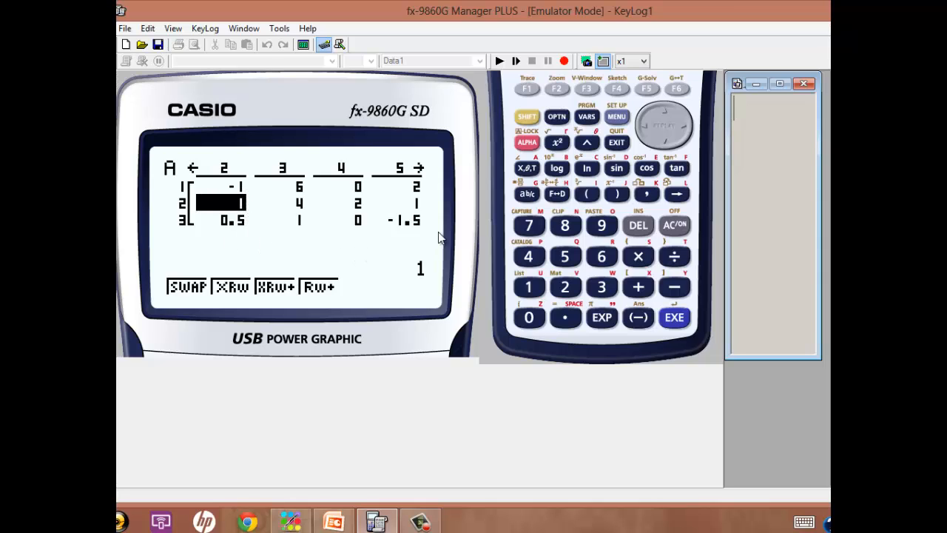
mouse_move(518, 152)
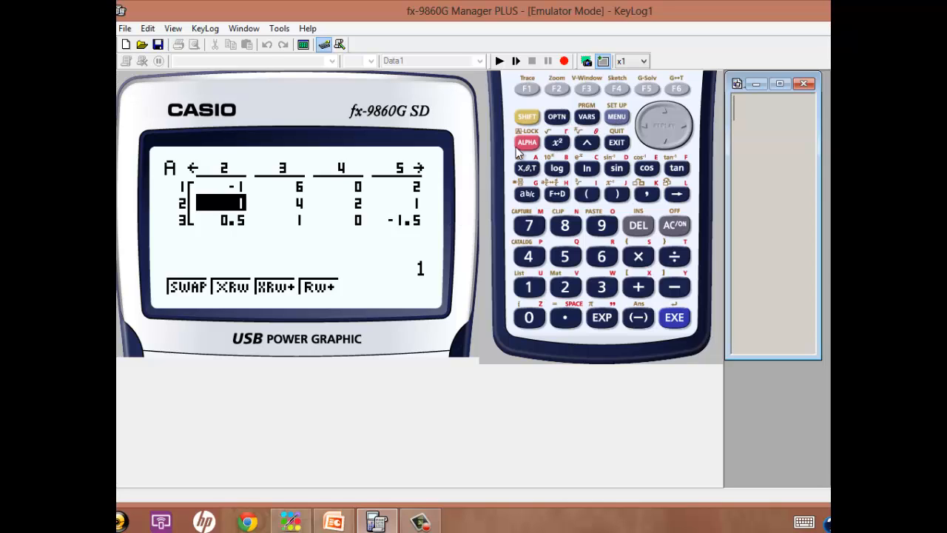
mouse_move(580, 81)
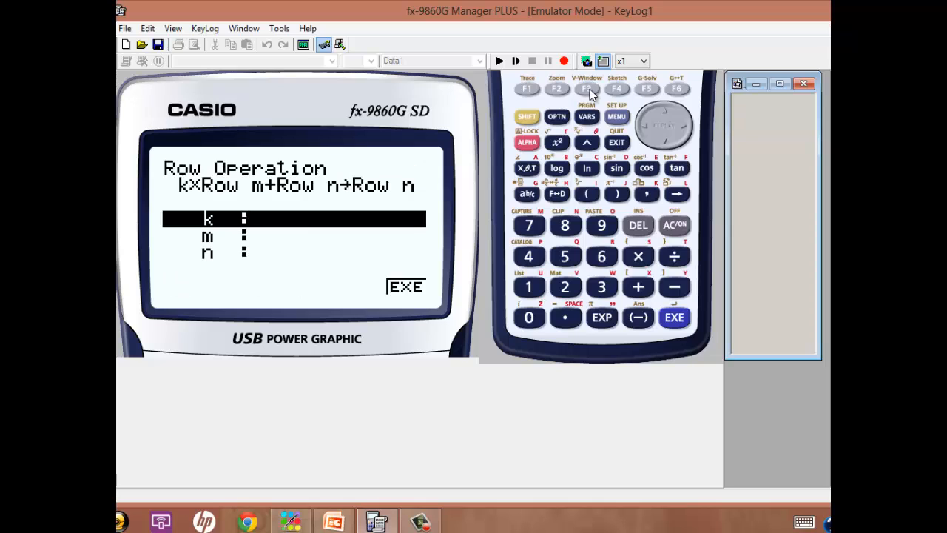
mouse_move(461, 268)
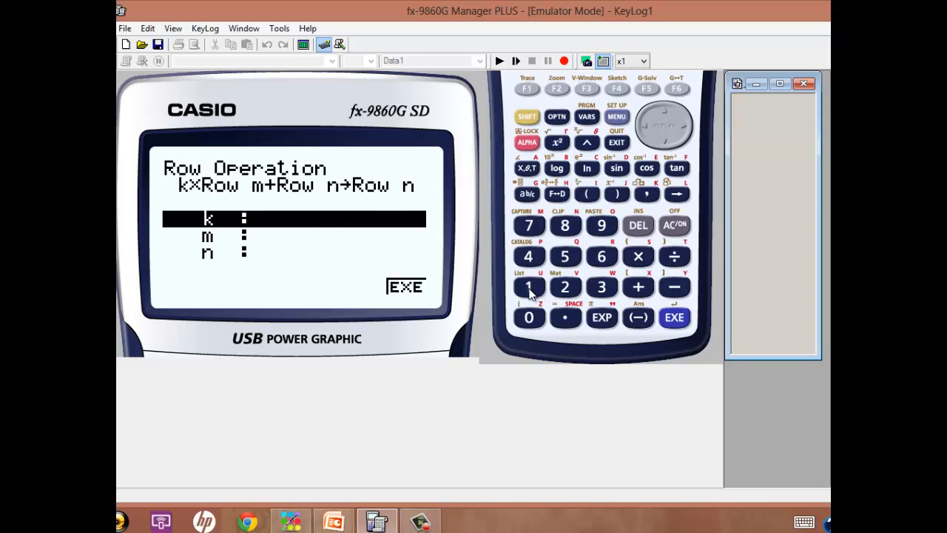
Step: Apply ×Rw+ with k=1, m=2, n=1 so row 1 reads 0, 10, 2, 3
click(528, 287)
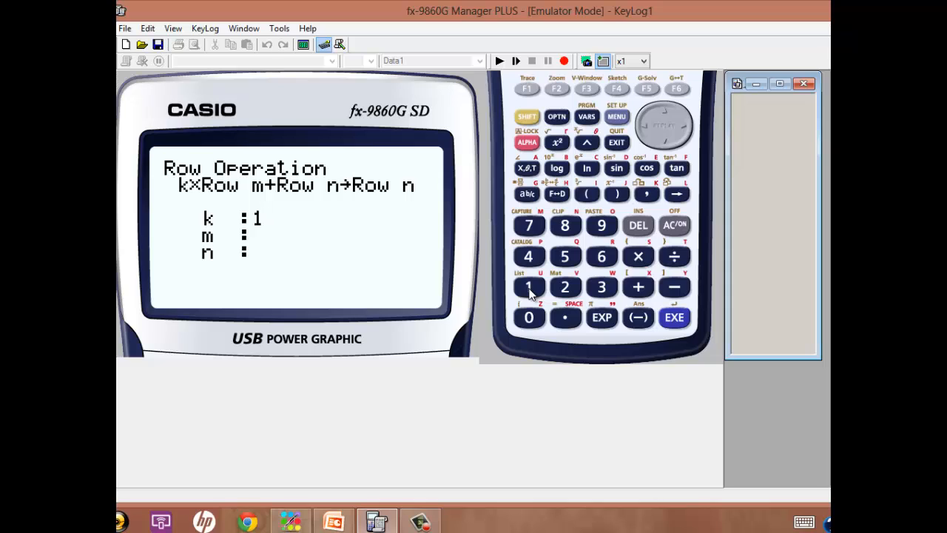
click(675, 317)
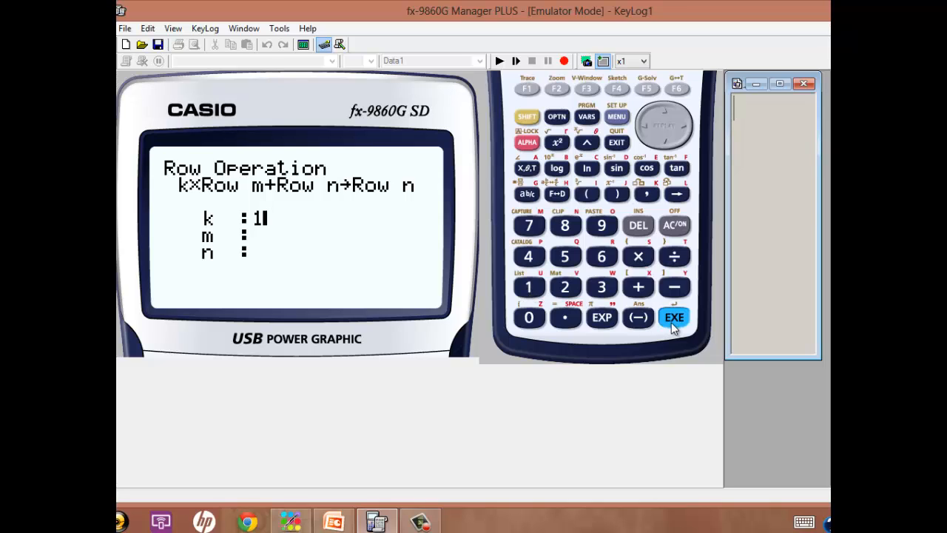
click(674, 317)
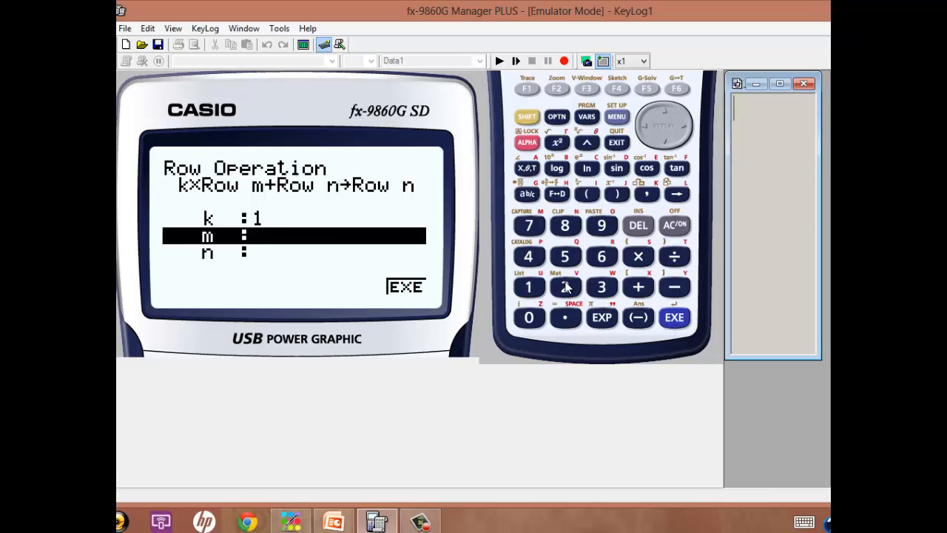
click(566, 287)
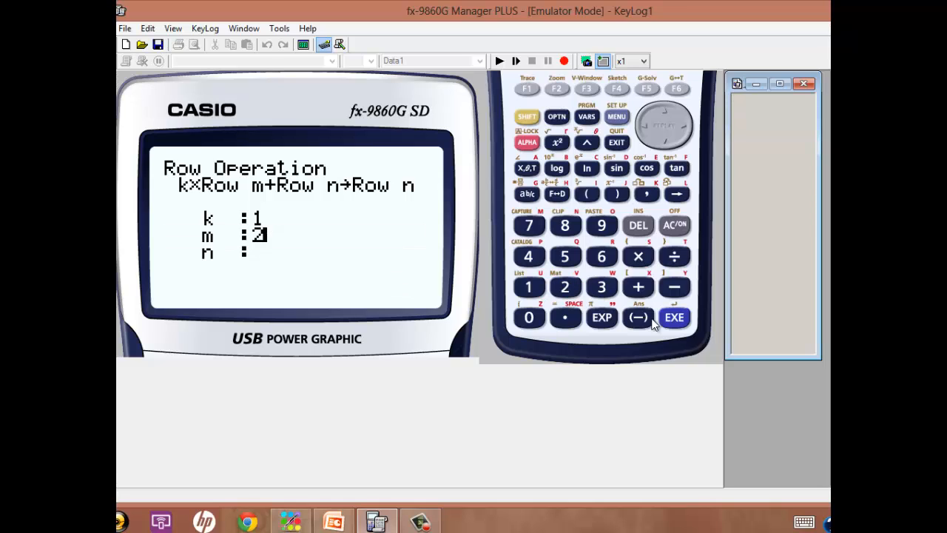
click(675, 317)
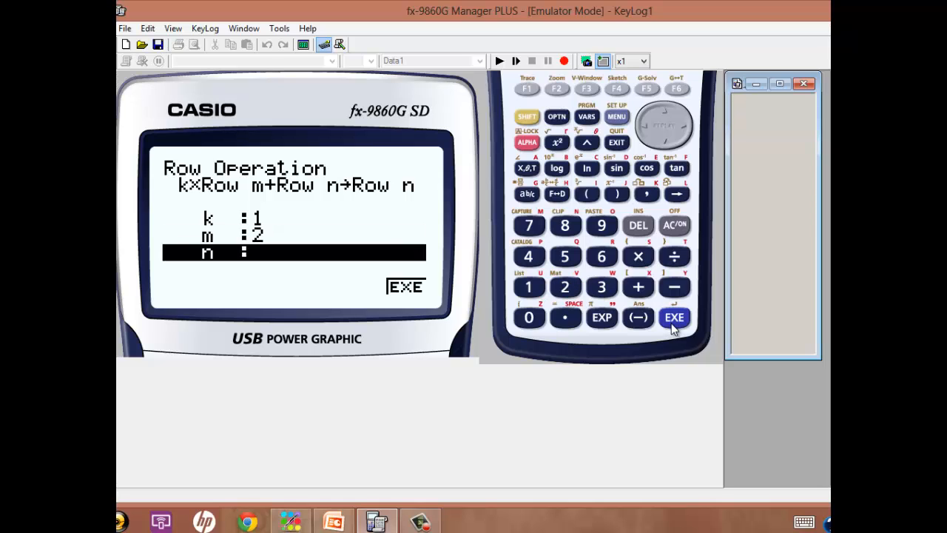
mouse_move(501, 295)
text(1)
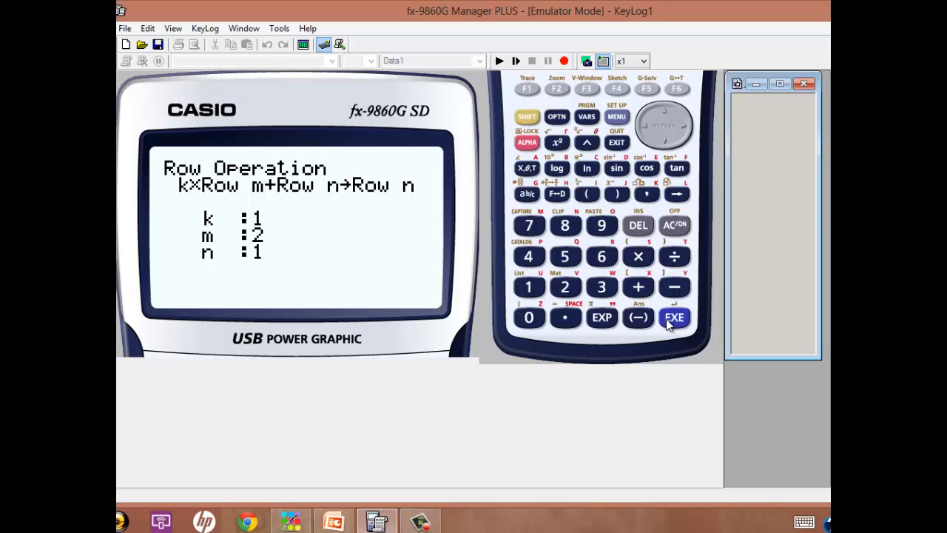
click(675, 317)
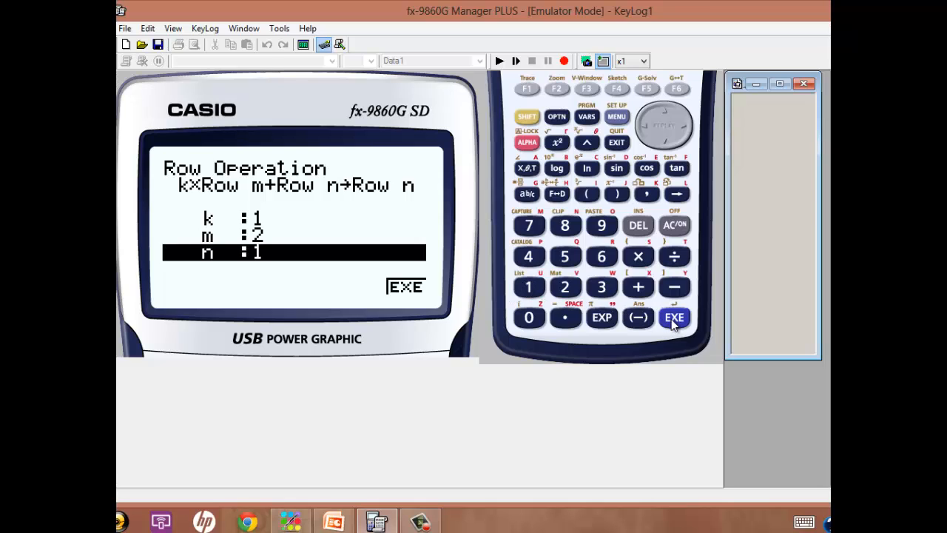
click(675, 317)
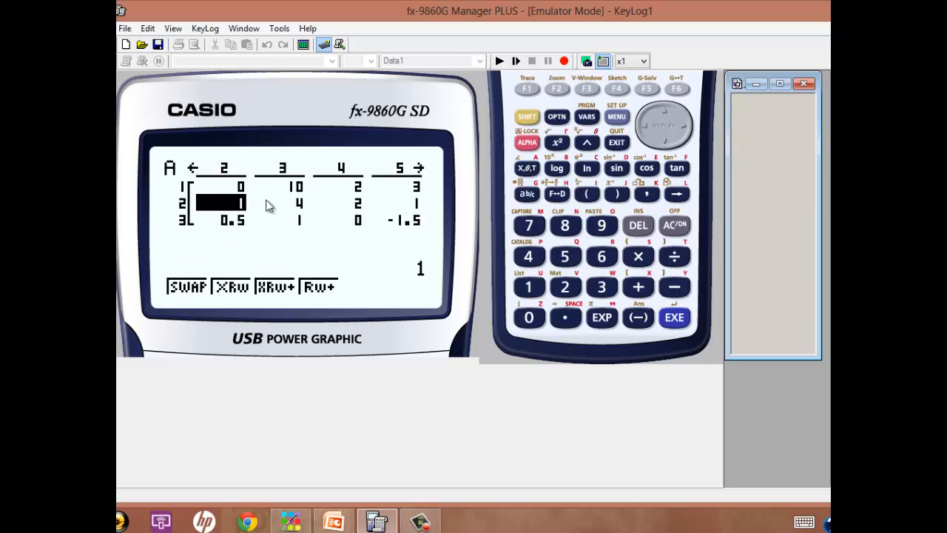
mouse_move(249, 255)
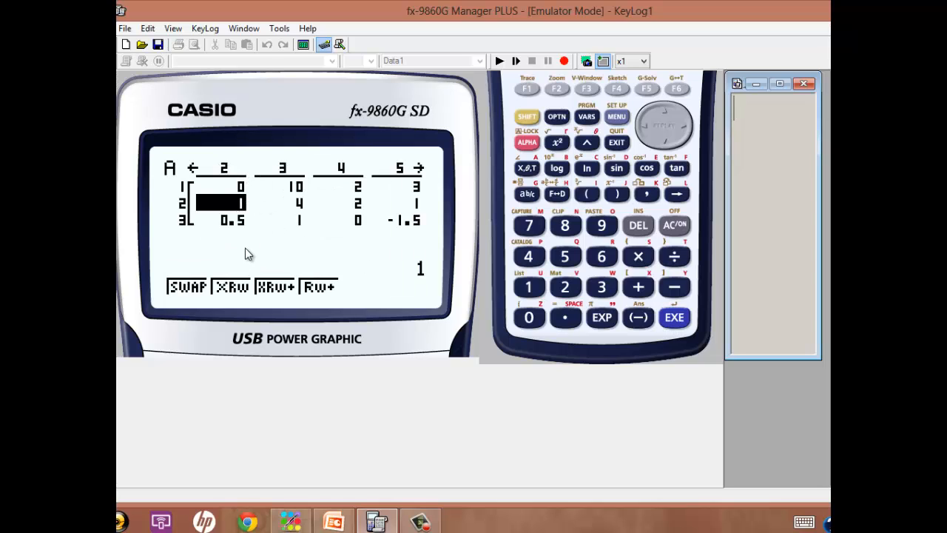
mouse_move(244, 222)
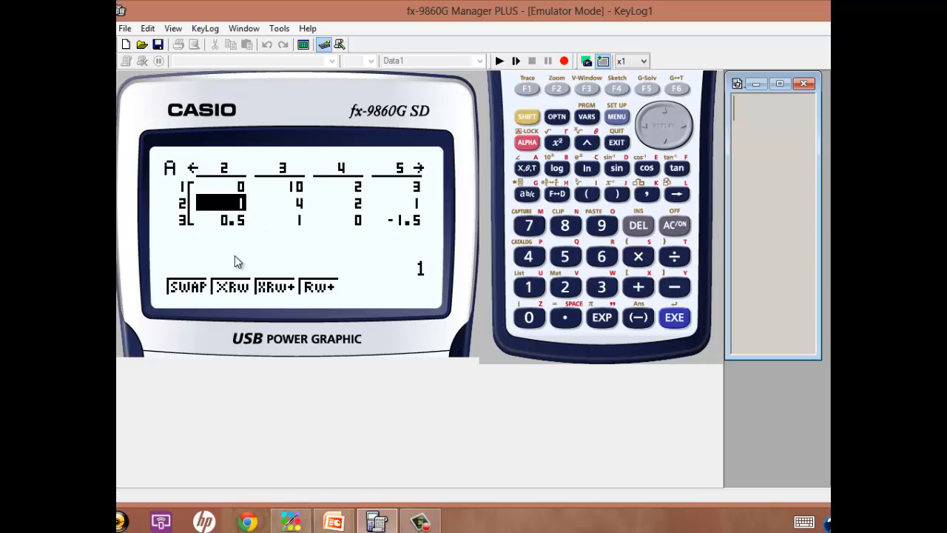
mouse_move(249, 213)
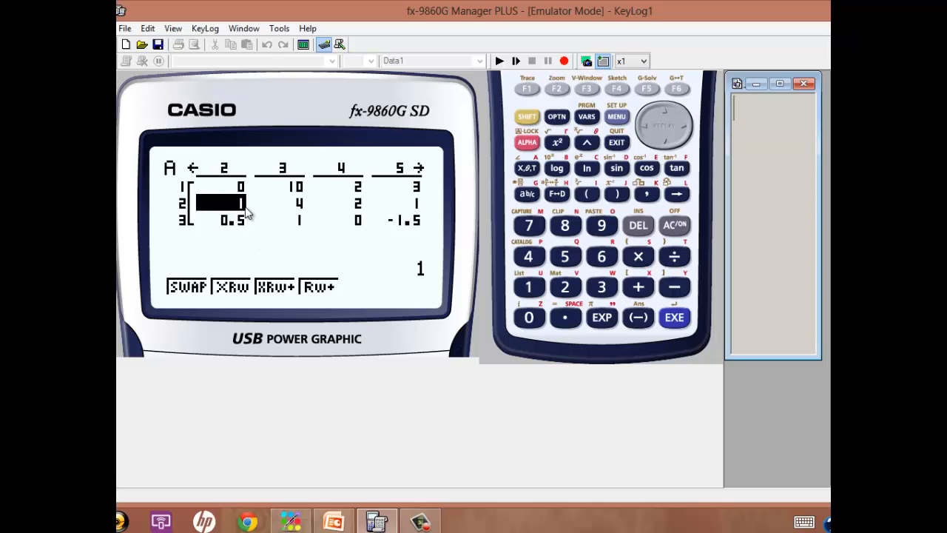
mouse_move(249, 228)
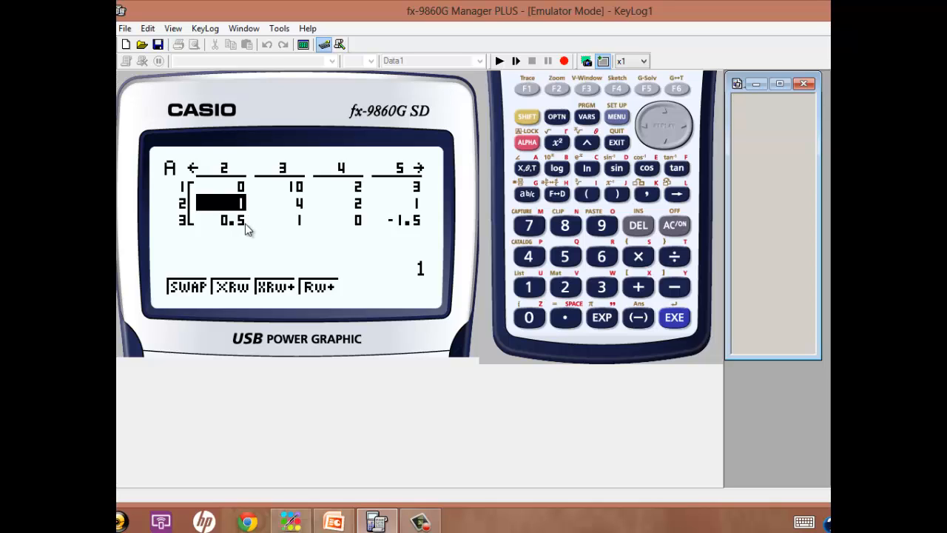
mouse_move(251, 225)
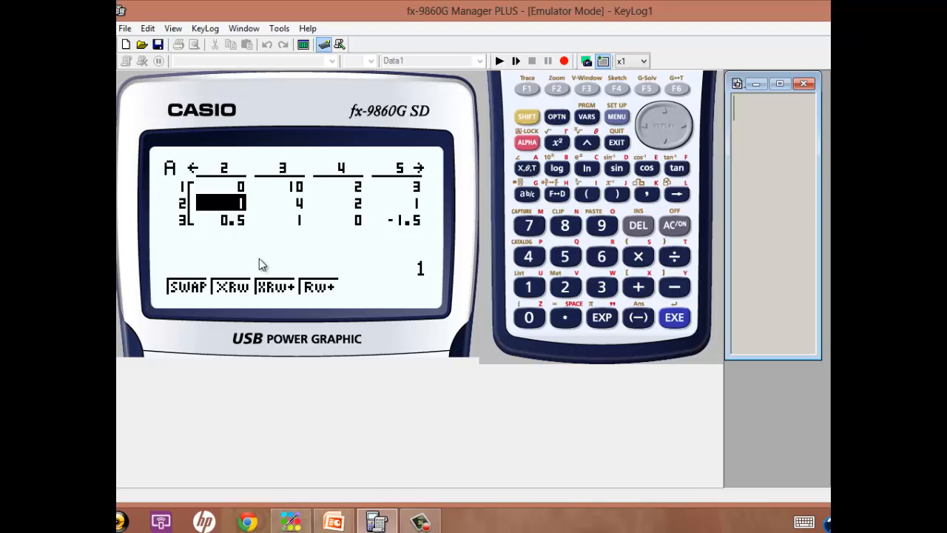
mouse_move(272, 295)
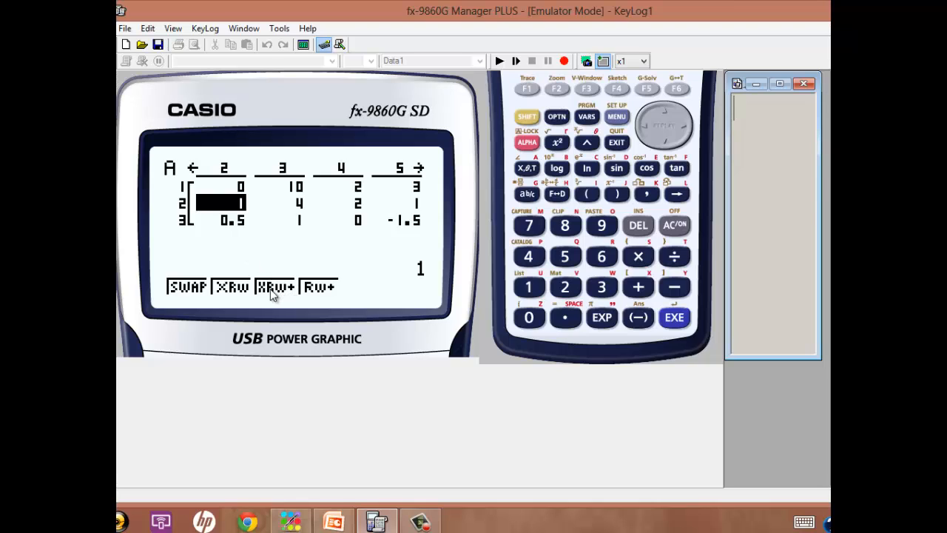
mouse_move(248, 237)
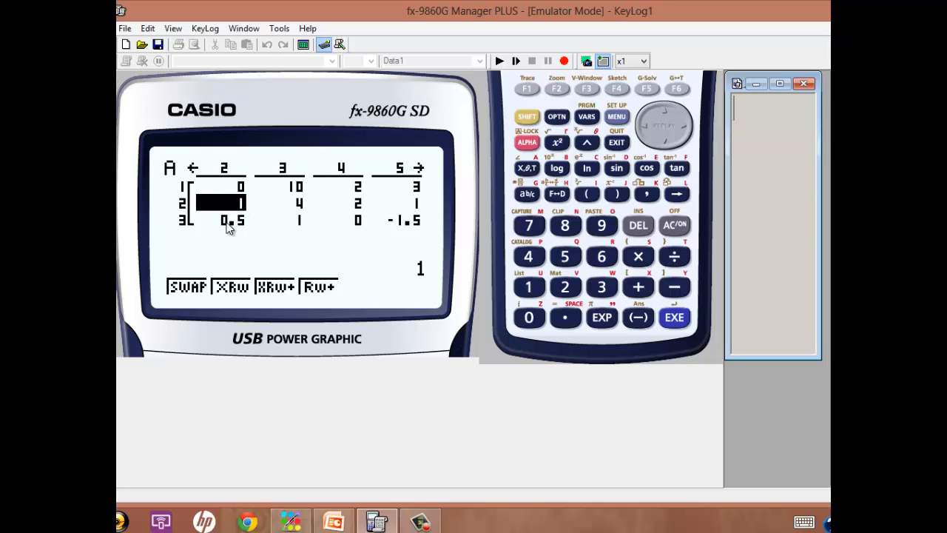
mouse_move(283, 264)
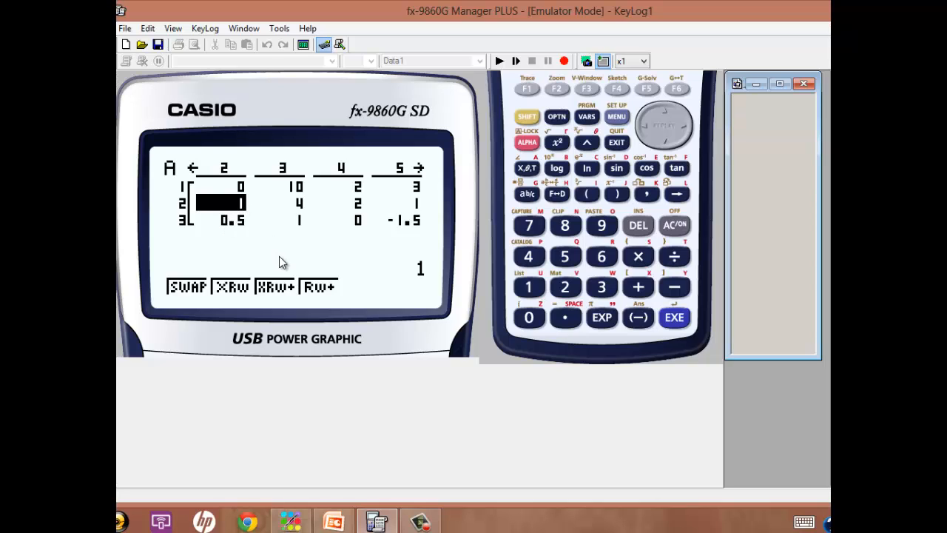
mouse_move(281, 293)
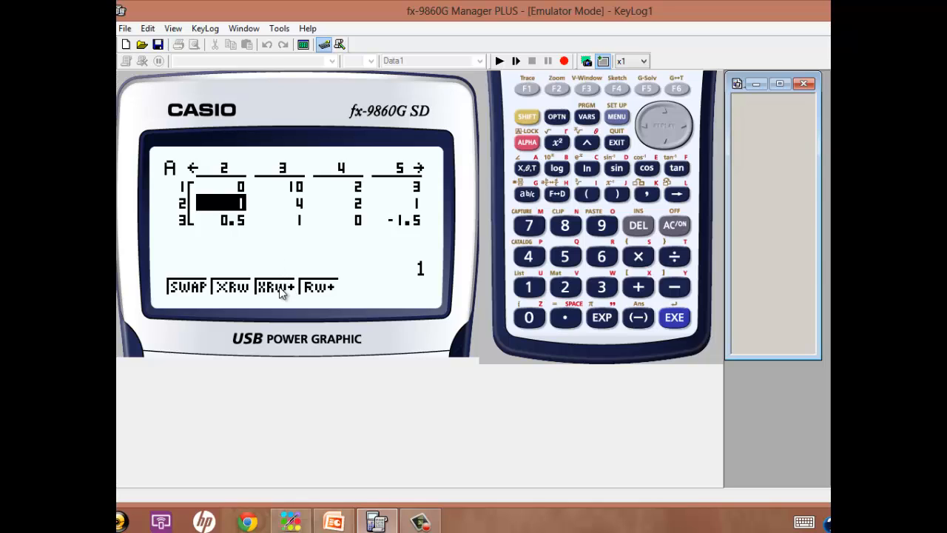
mouse_move(480, 194)
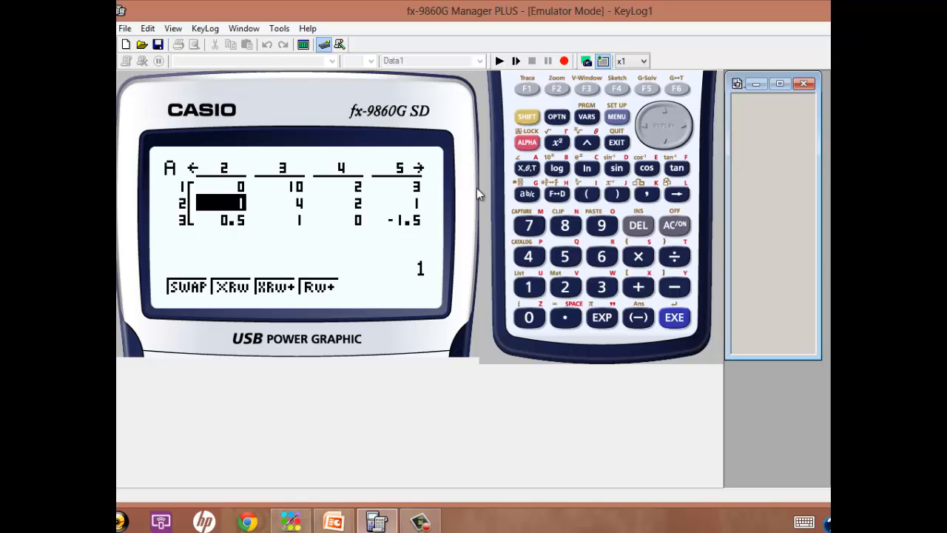
Step: Apply ×Rw+ with k=−0.5, m=2, n=3 so row 3 reads 0, −1, −1, −2
click(586, 89)
text(-.5)
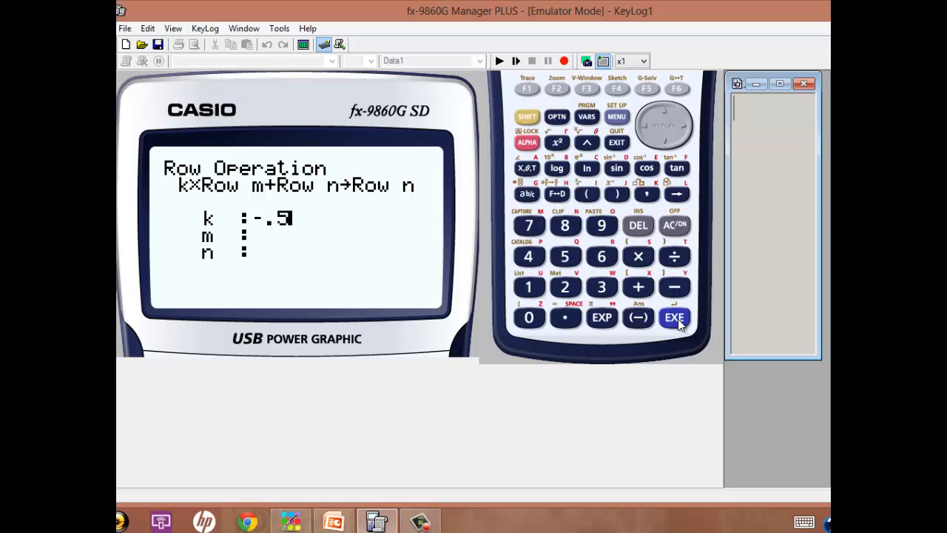
click(675, 316)
text(2)
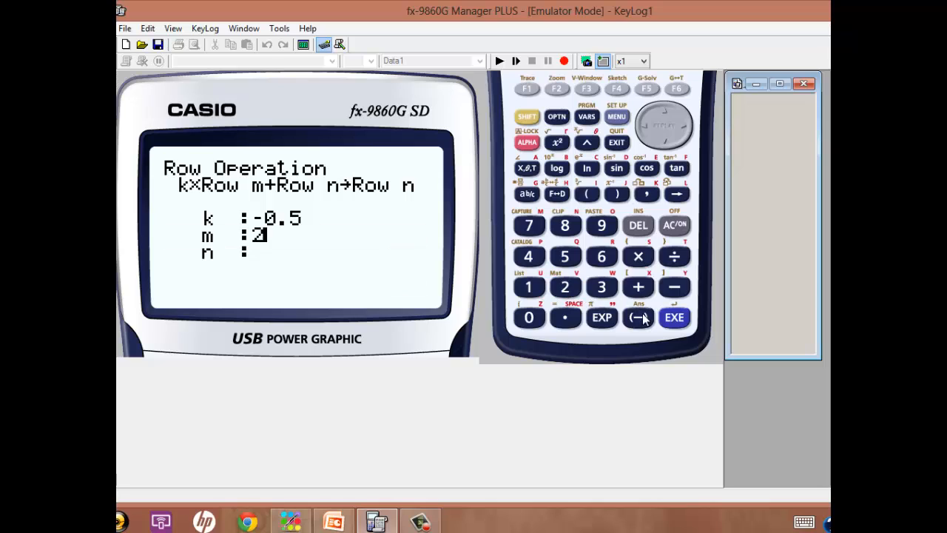
click(675, 316)
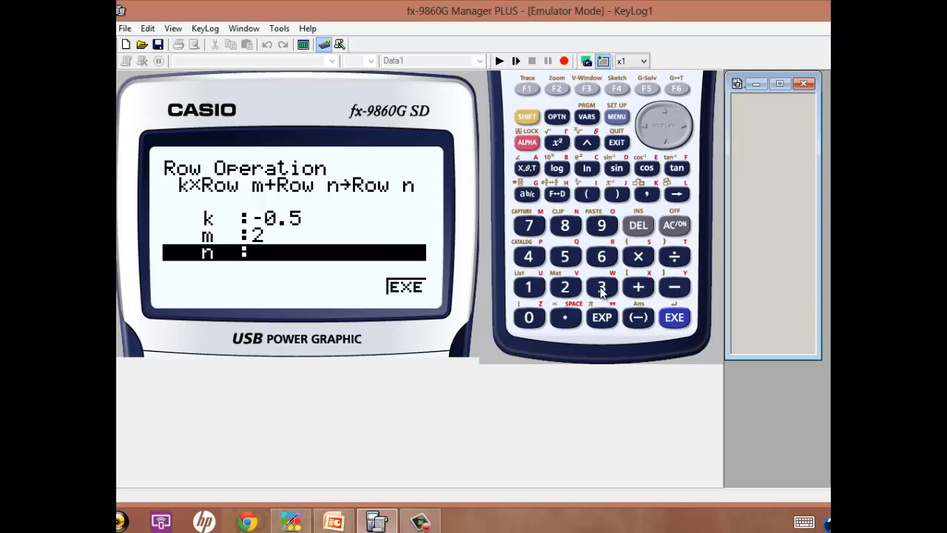
click(601, 287)
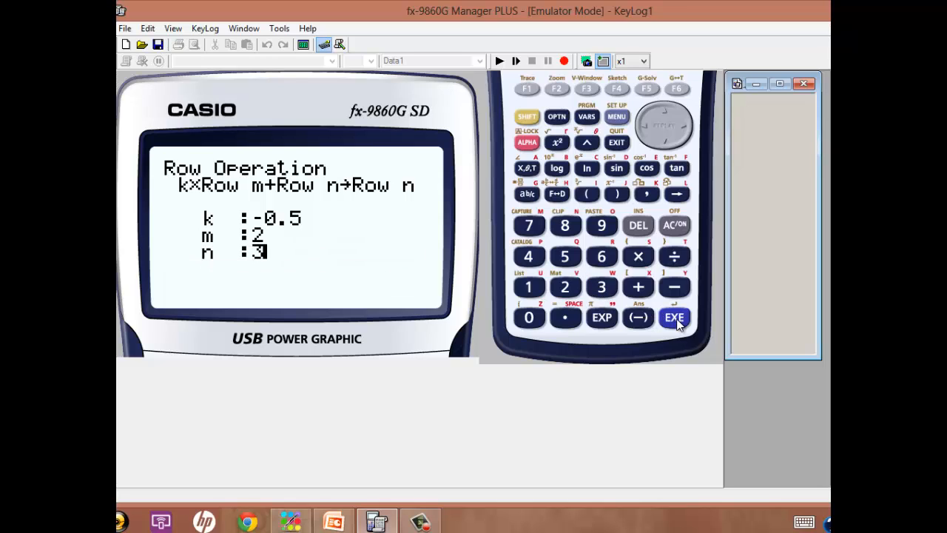
click(675, 317)
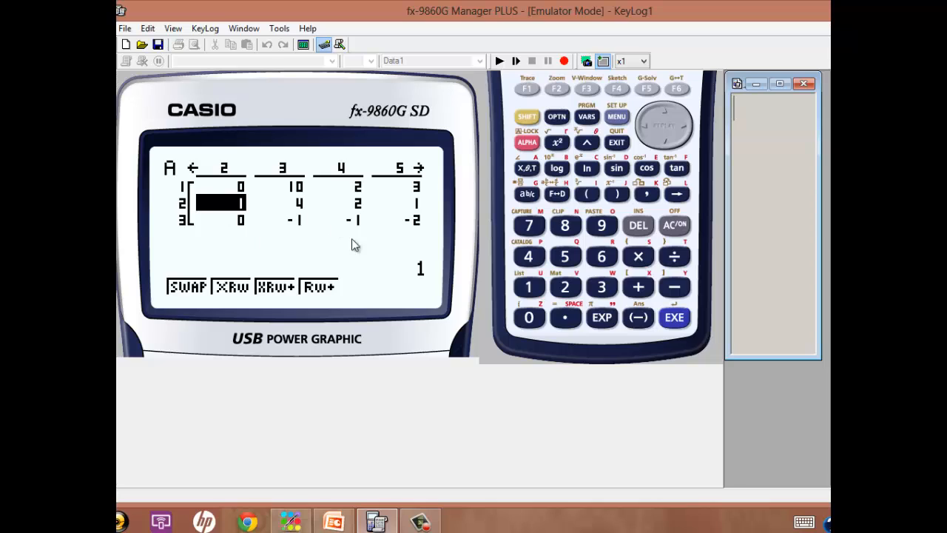
mouse_move(364, 258)
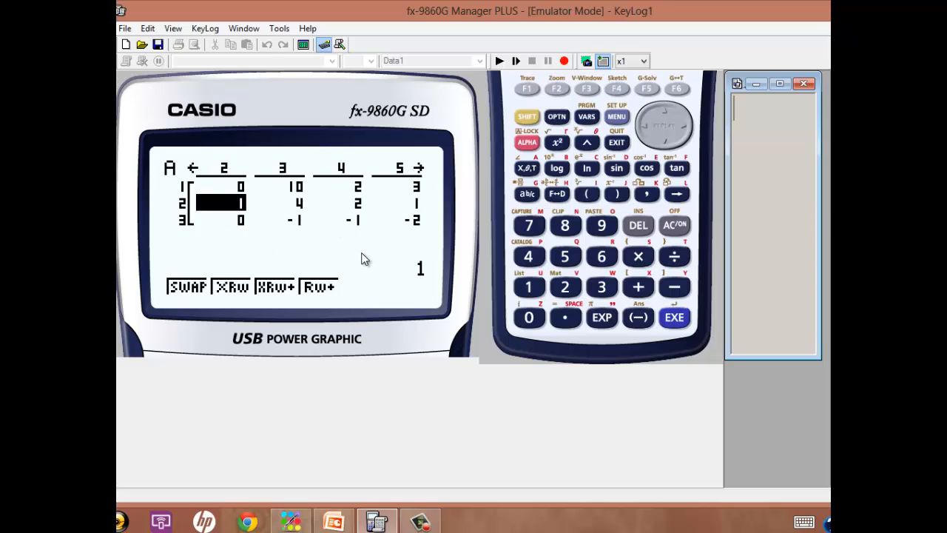
mouse_move(384, 225)
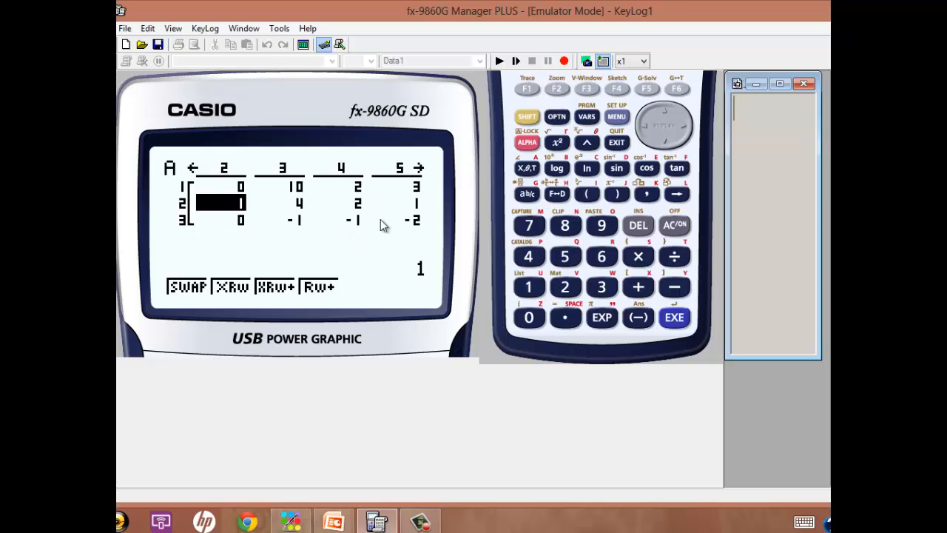
mouse_move(658, 157)
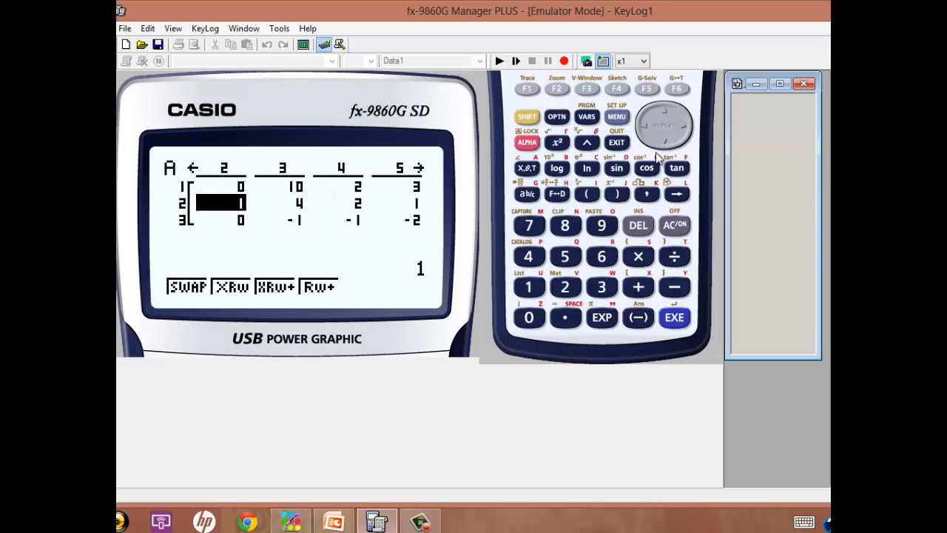